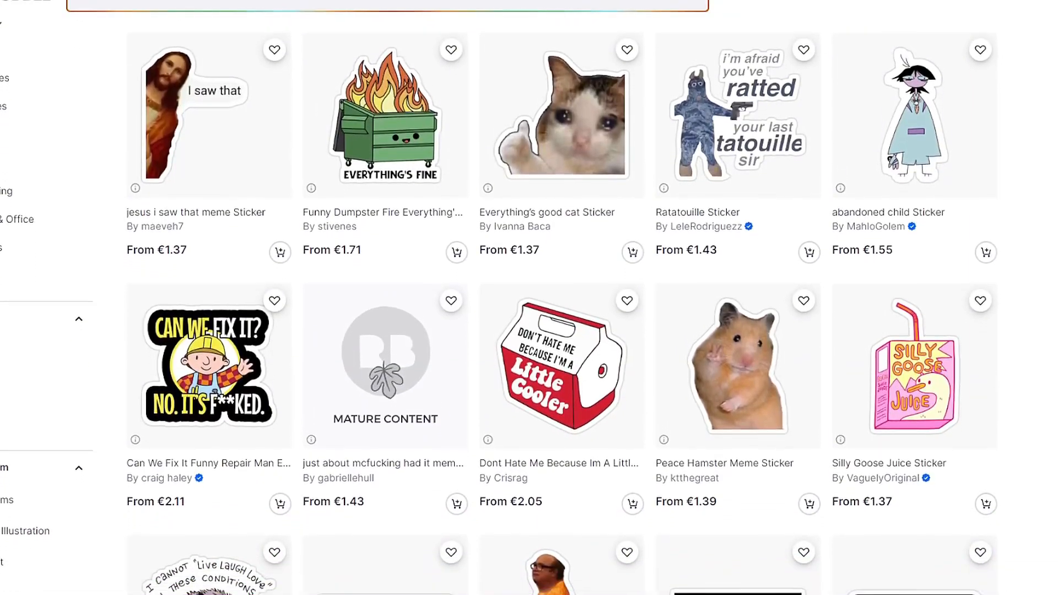
# Show the Vectorizer.AI pricing page with the $9.99 monthly Web App plan and credit-based API tiers.
pyautogui.scroll(-3)
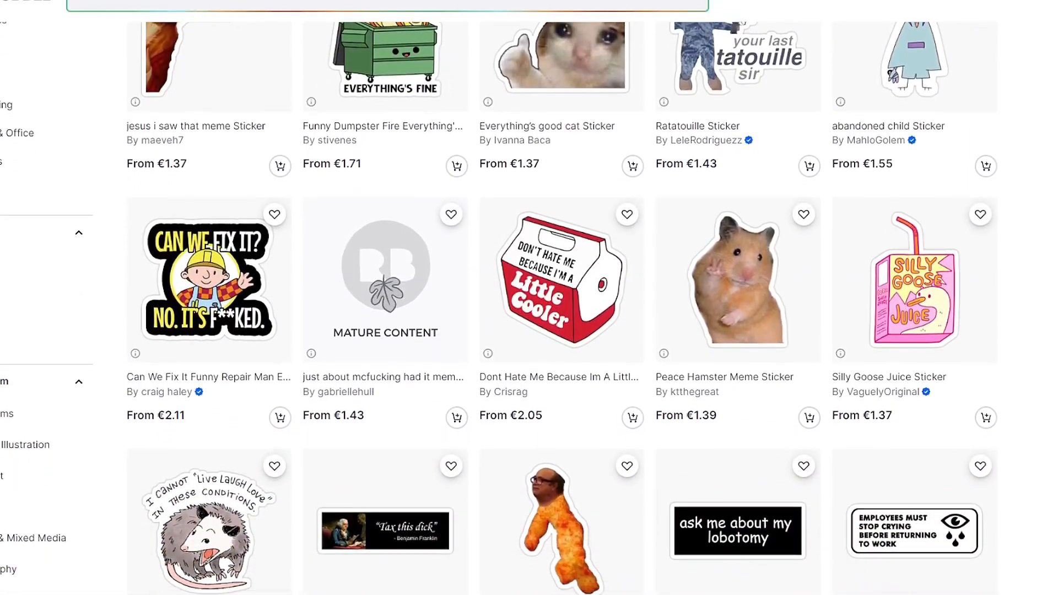
pyautogui.scroll(-3)
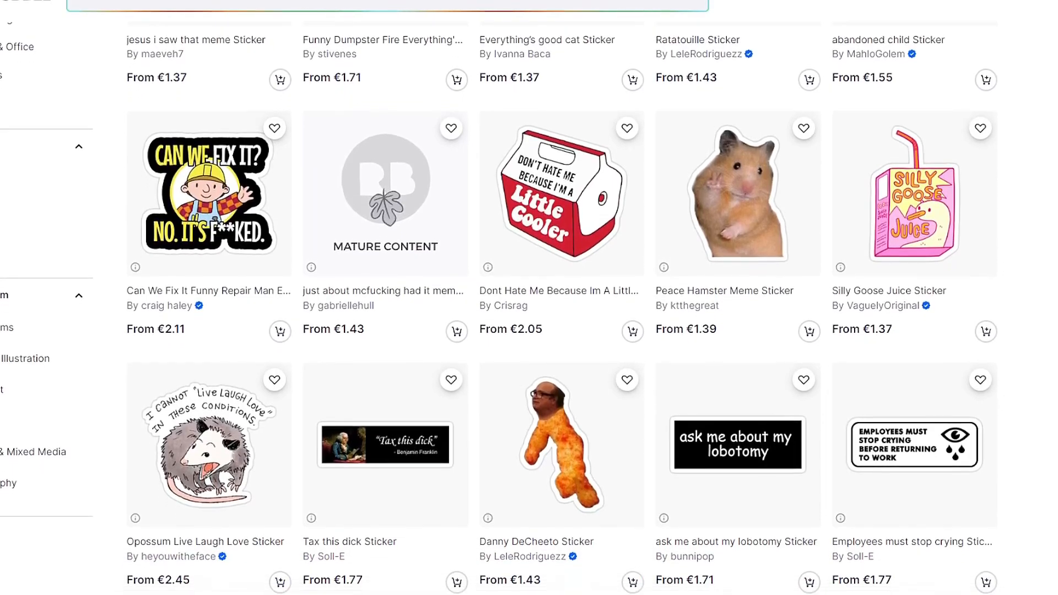
pyautogui.scroll(-3)
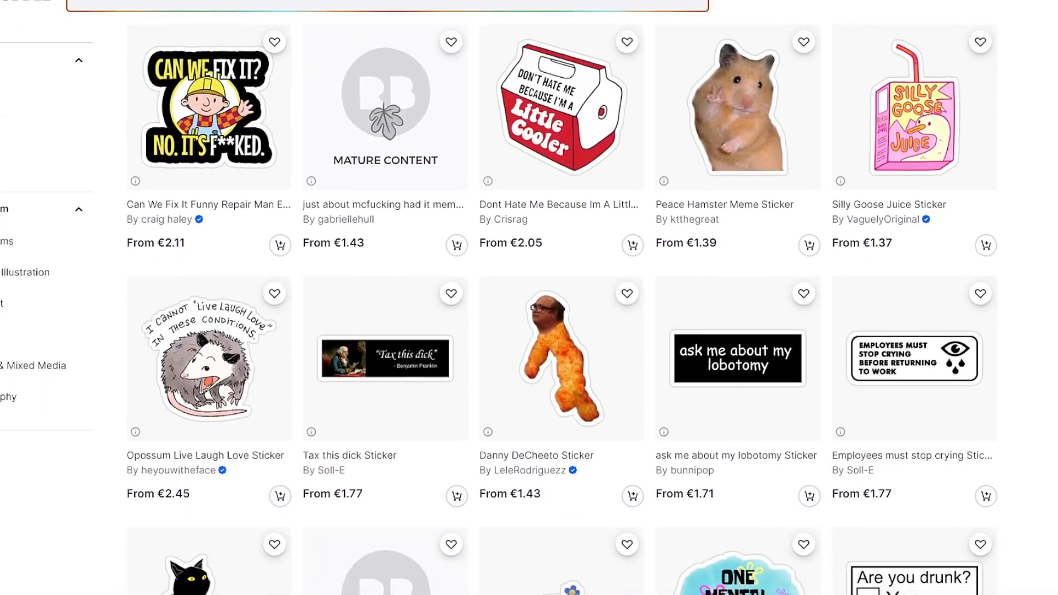
pyautogui.scroll(-3)
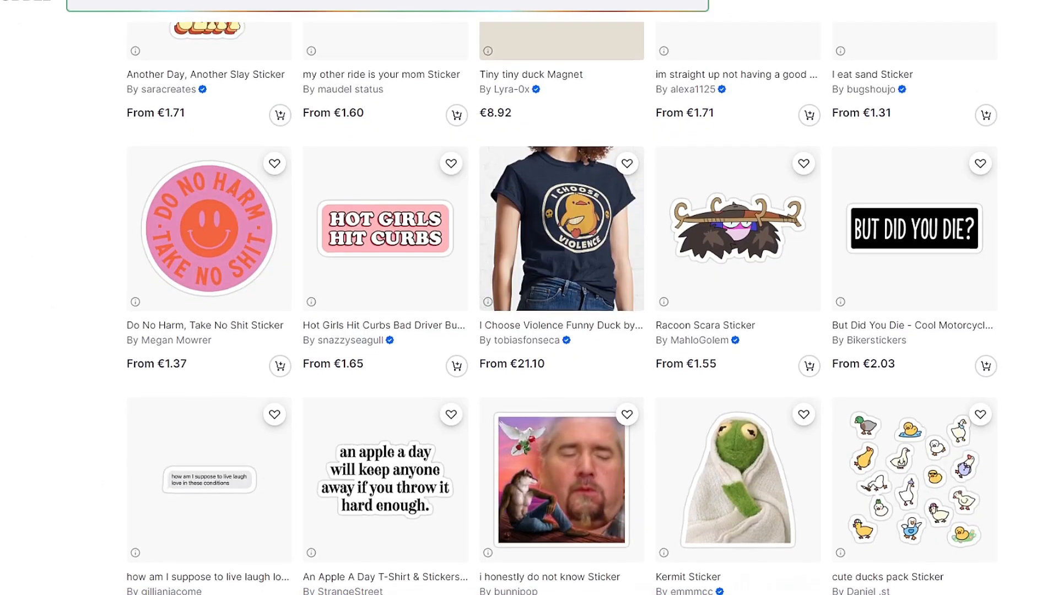
pyautogui.scroll(-3)
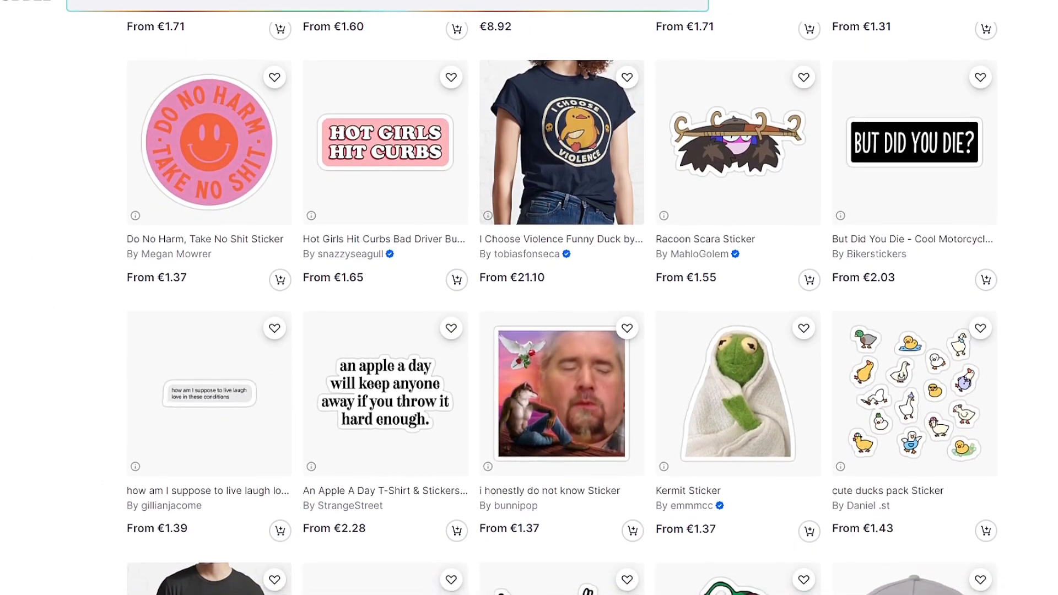
pyautogui.scroll(-3)
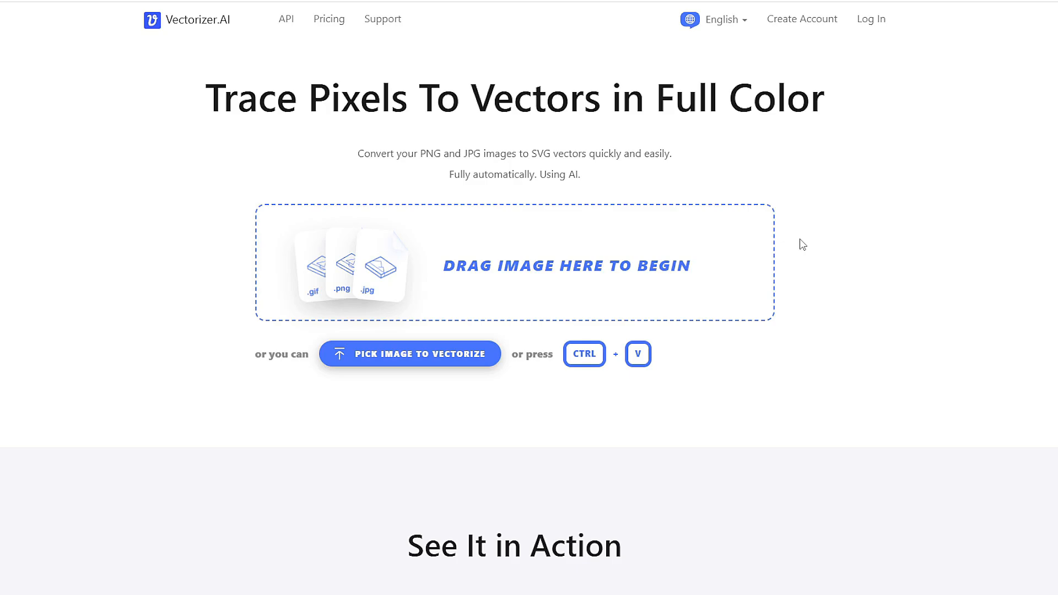
pyautogui.click(330, 19)
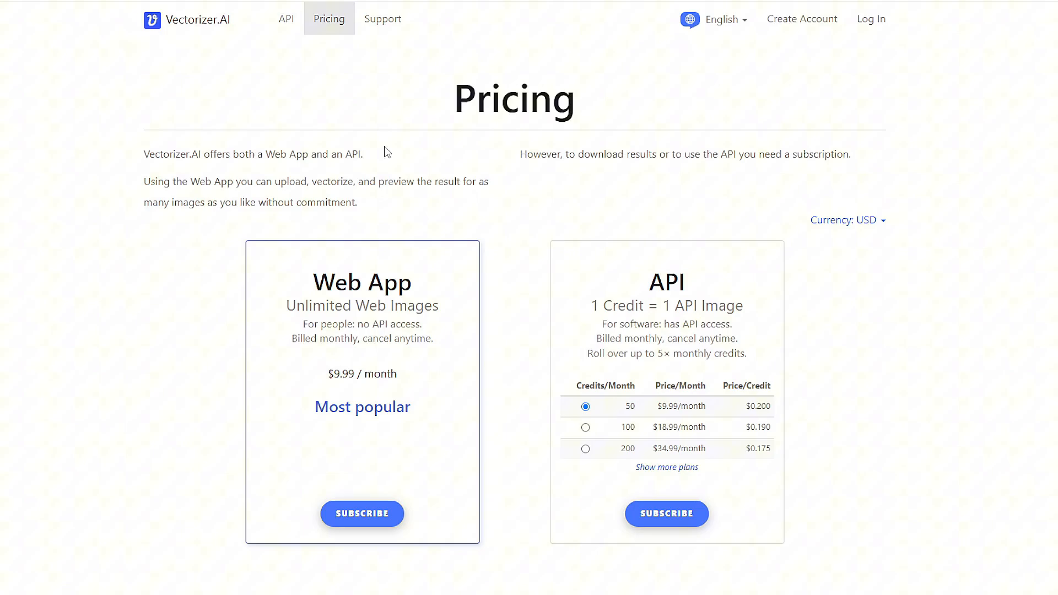
pyautogui.moveTo(401, 357)
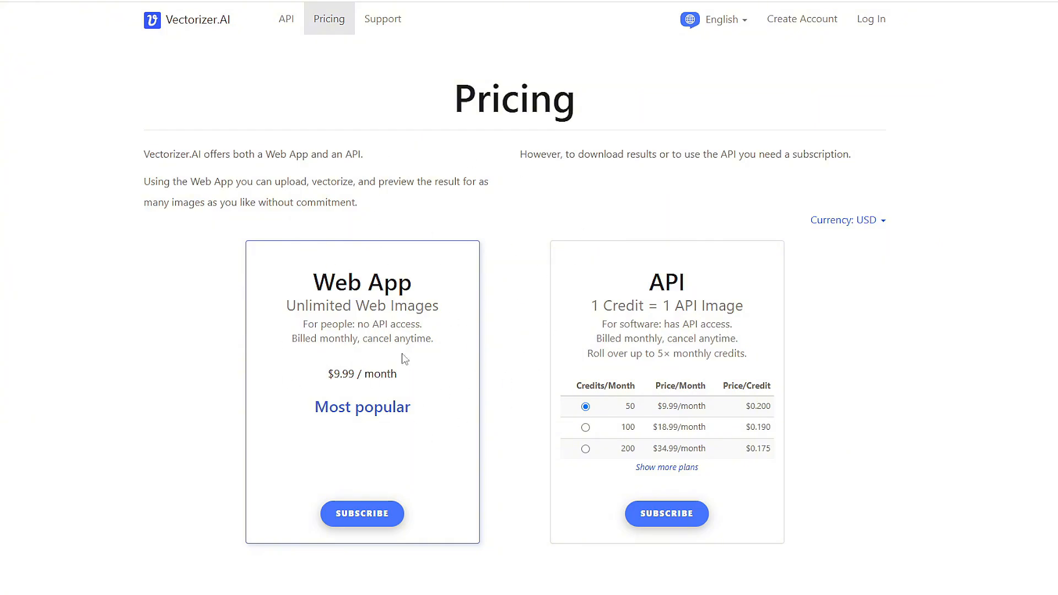
pyautogui.scroll(-3)
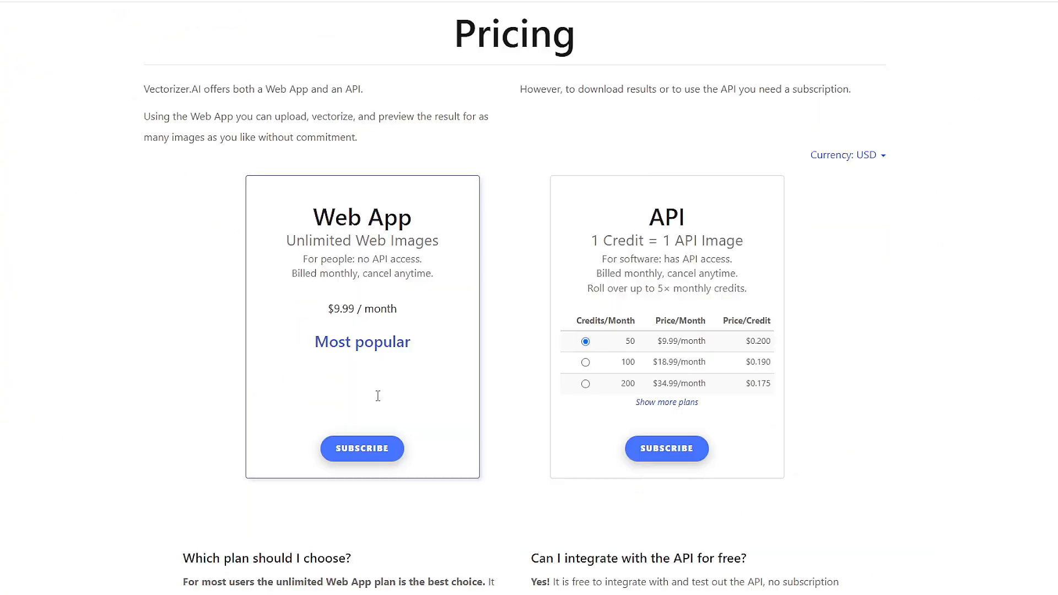
pyautogui.scroll(3)
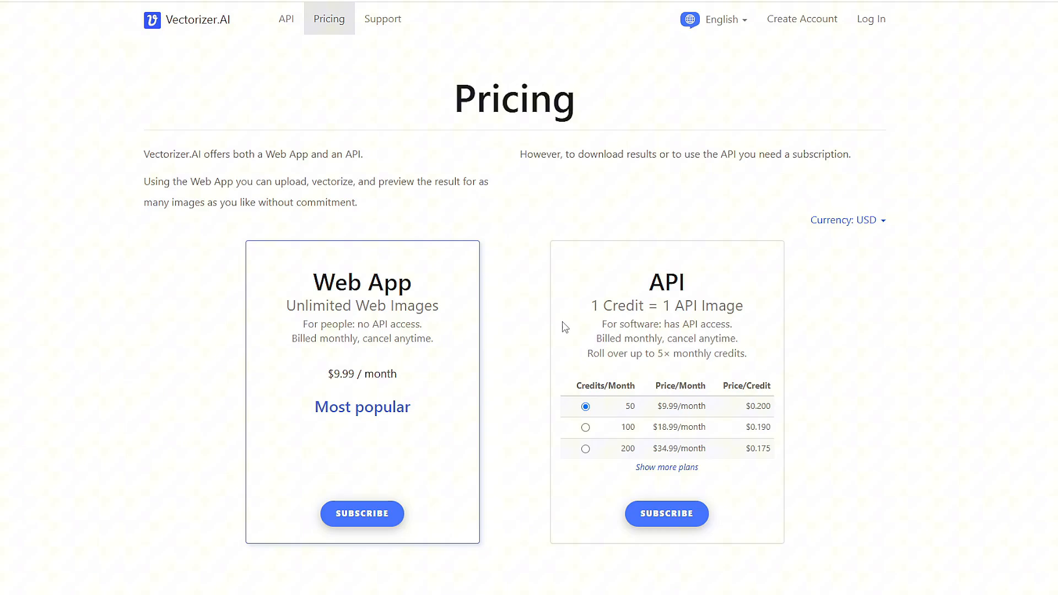
pyautogui.moveTo(557, 301)
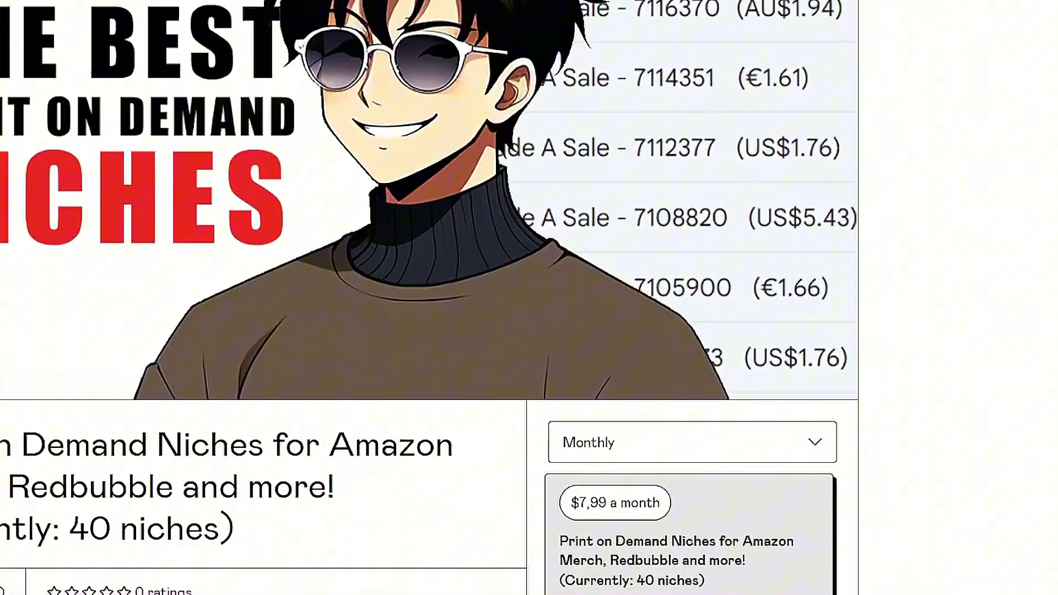
pyautogui.scroll(-3)
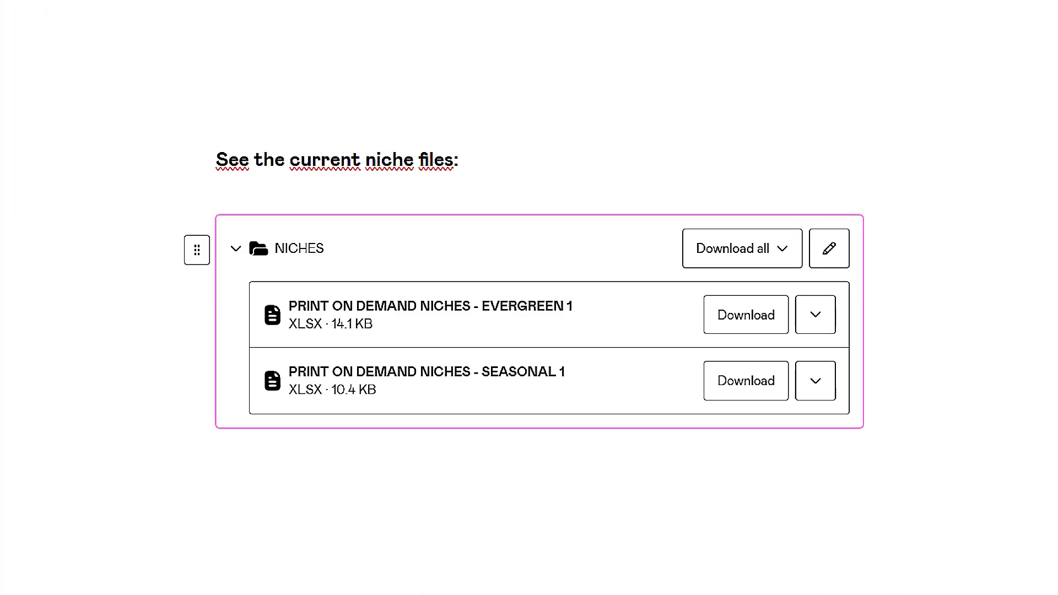
pyautogui.click(746, 315)
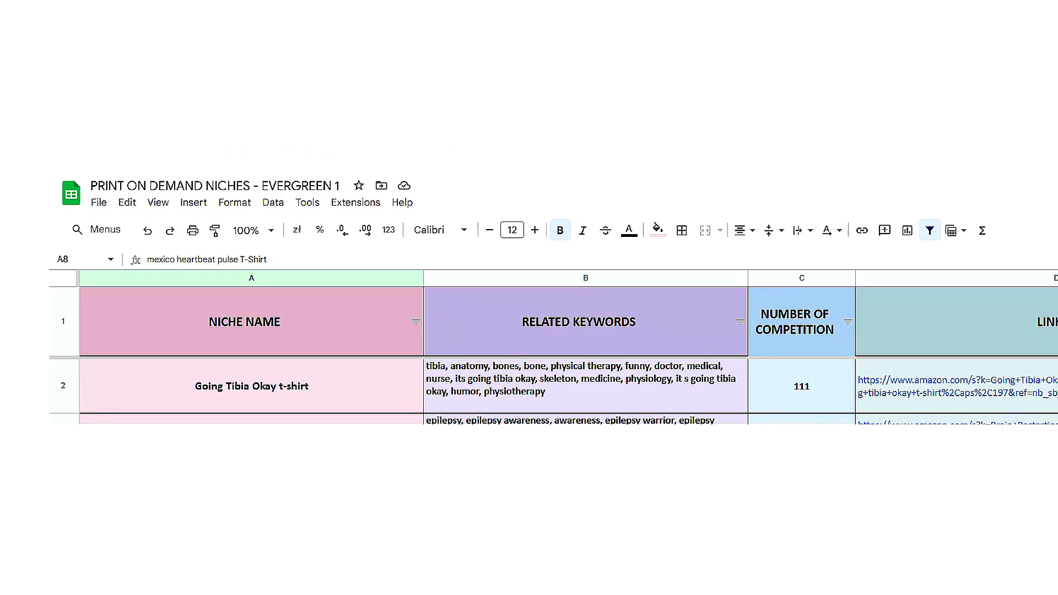
pyautogui.hscroll(3)
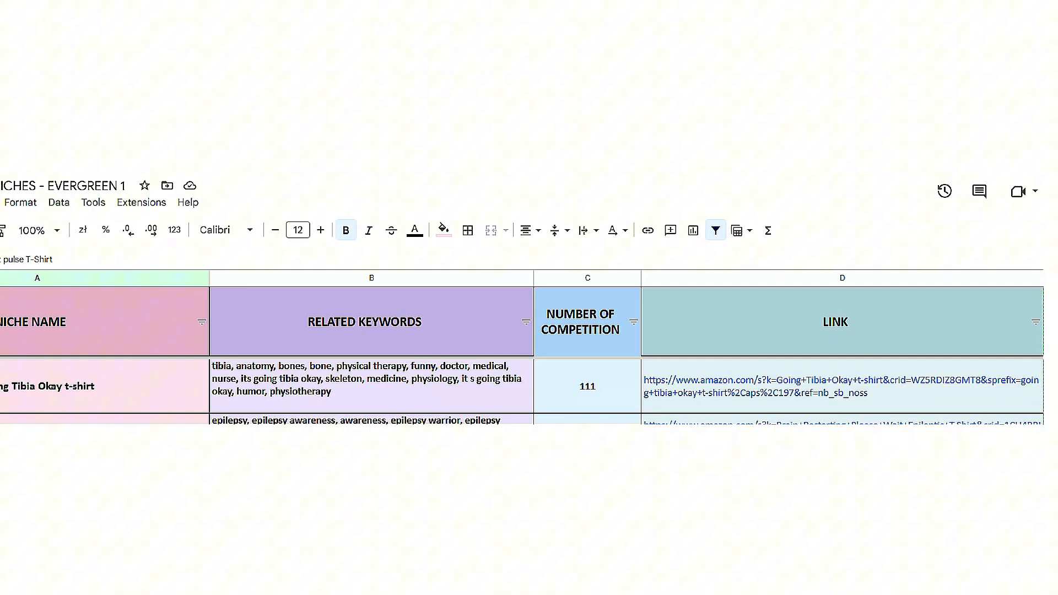
pyautogui.click(842, 385)
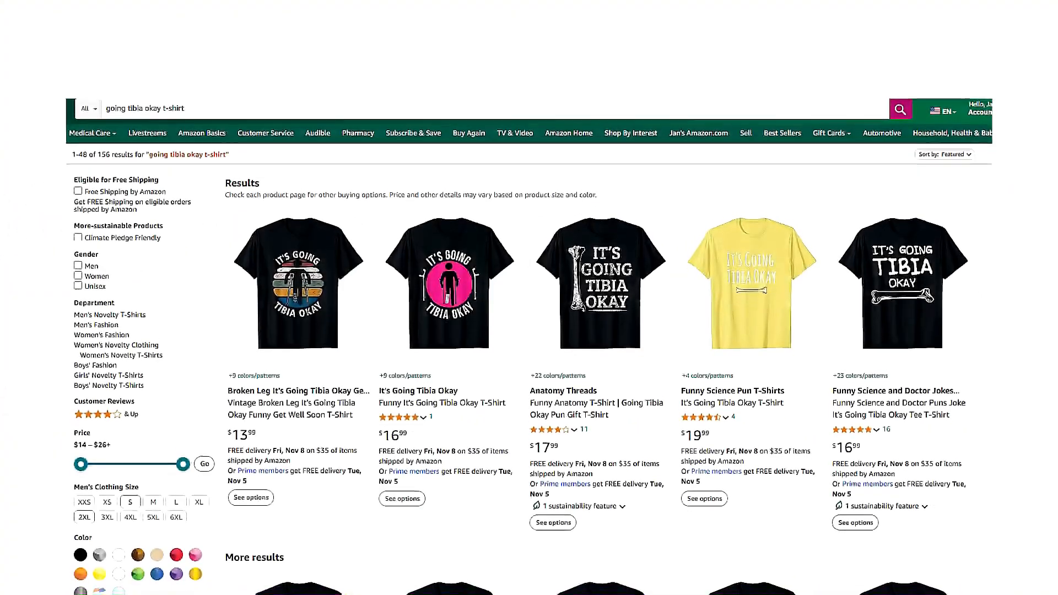
pyautogui.scroll(-3)
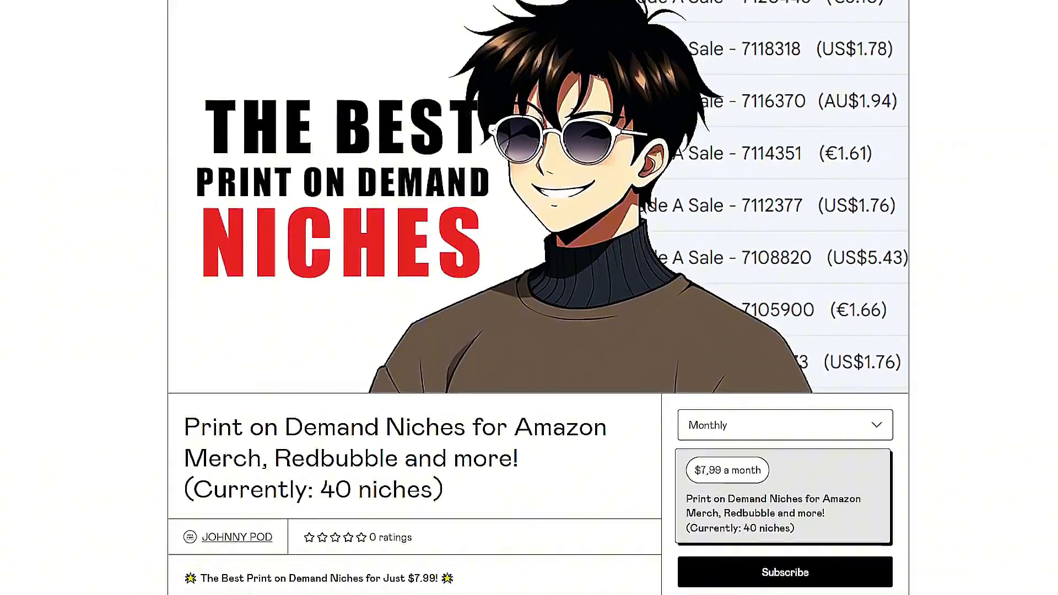
pyautogui.scroll(-3)
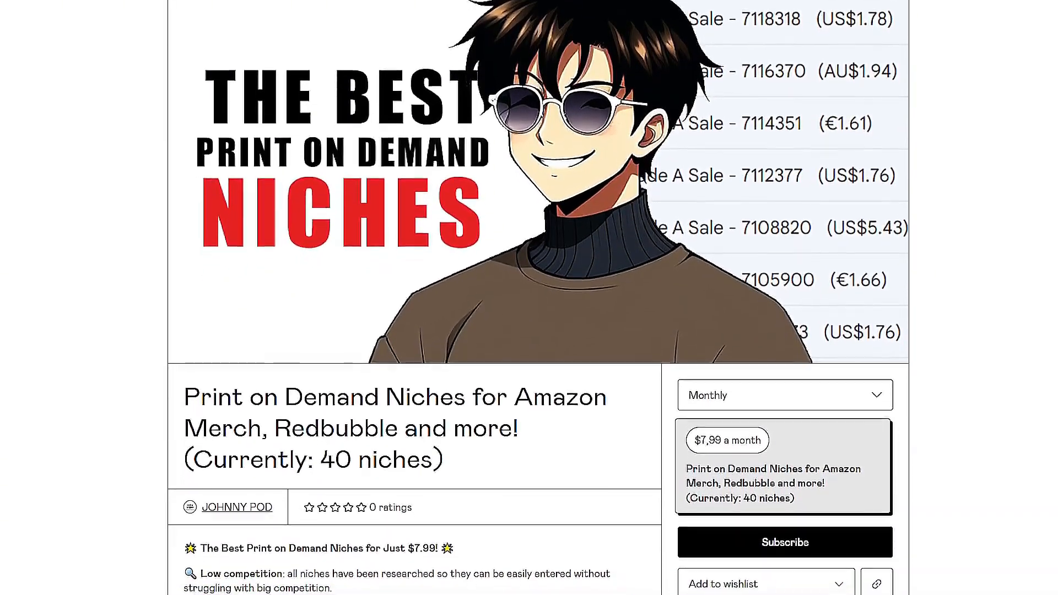
pyautogui.scroll(-3)
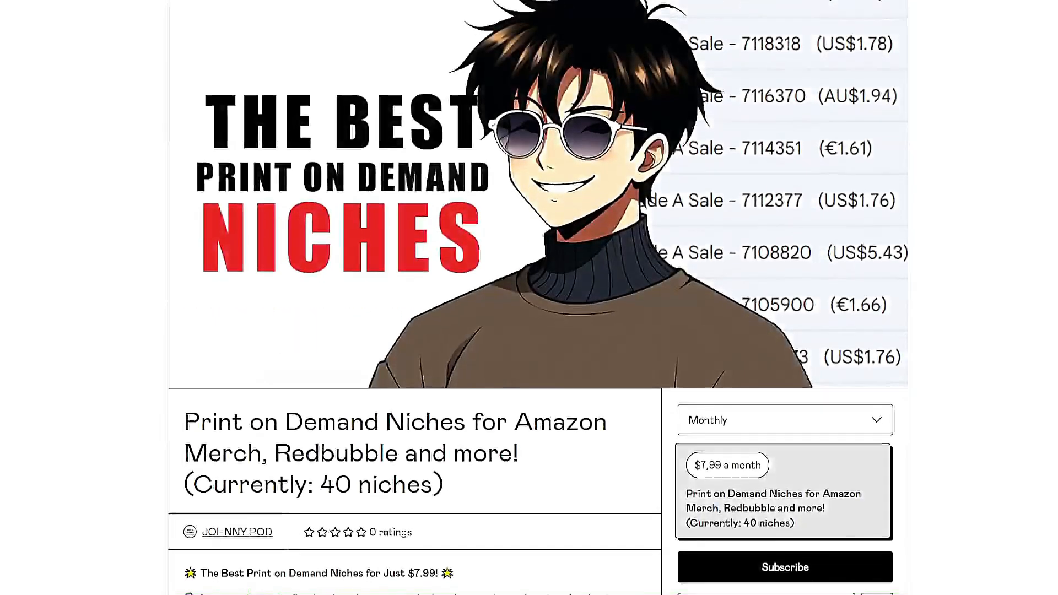
pyautogui.scroll(-3)
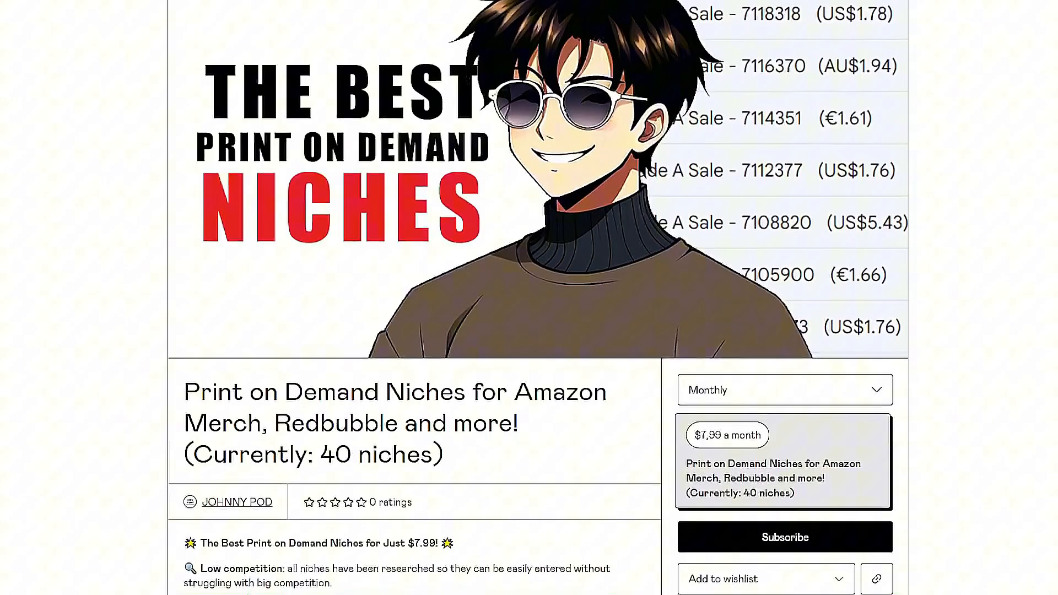
pyautogui.scroll(-3)
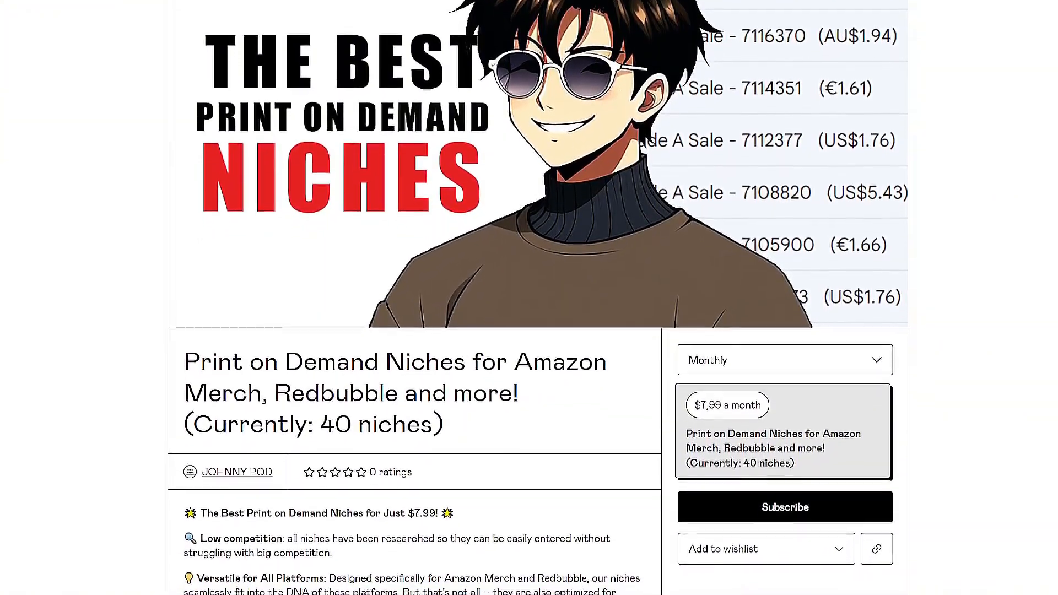
pyautogui.scroll(-3)
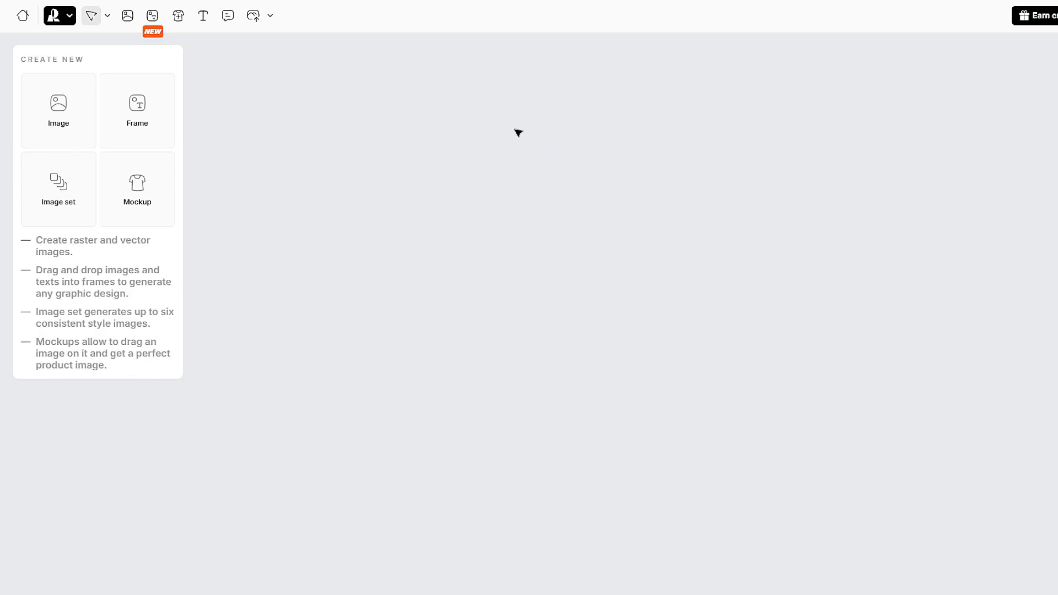
pyautogui.moveTo(463, 127)
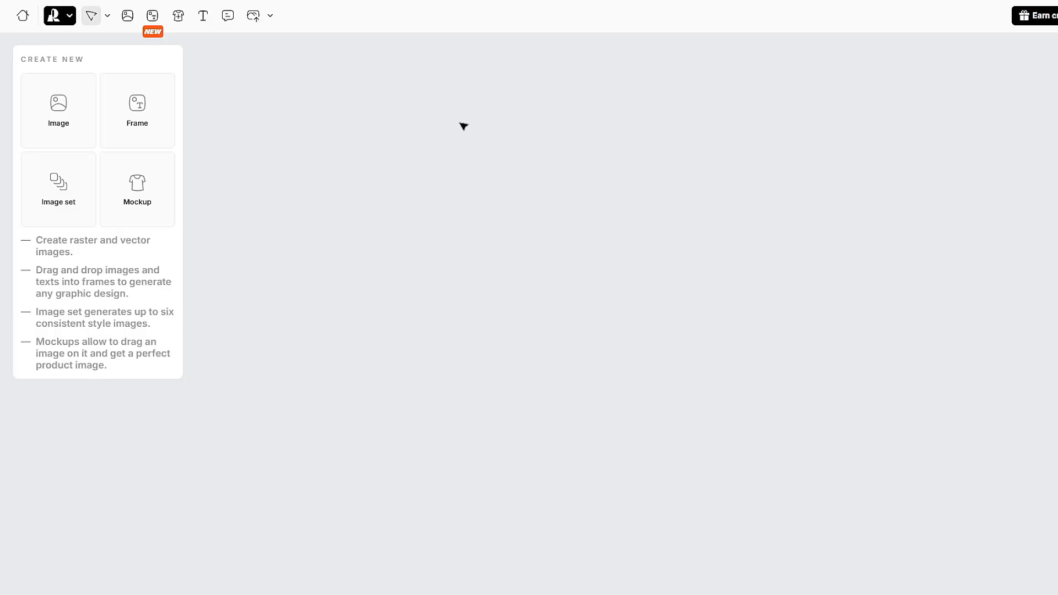
pyautogui.moveTo(454, 126)
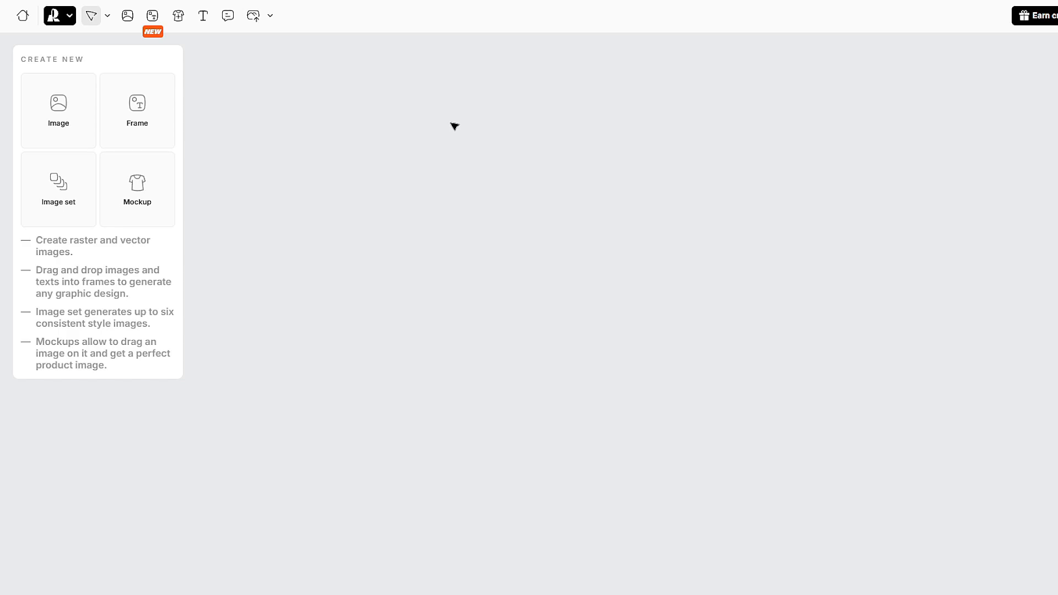
pyautogui.moveTo(299, 104)
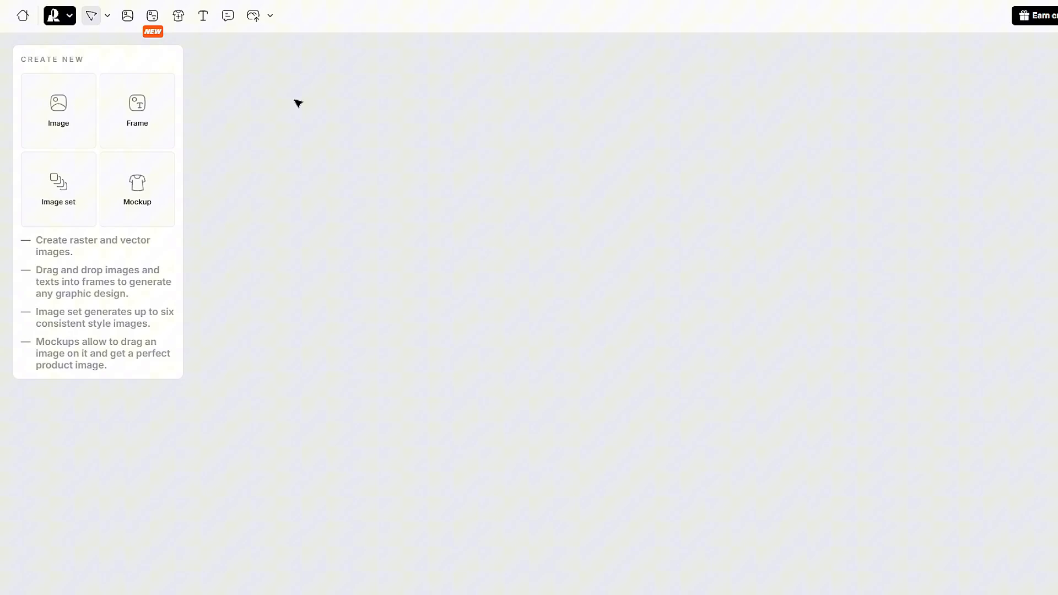
pyautogui.moveTo(358, 107)
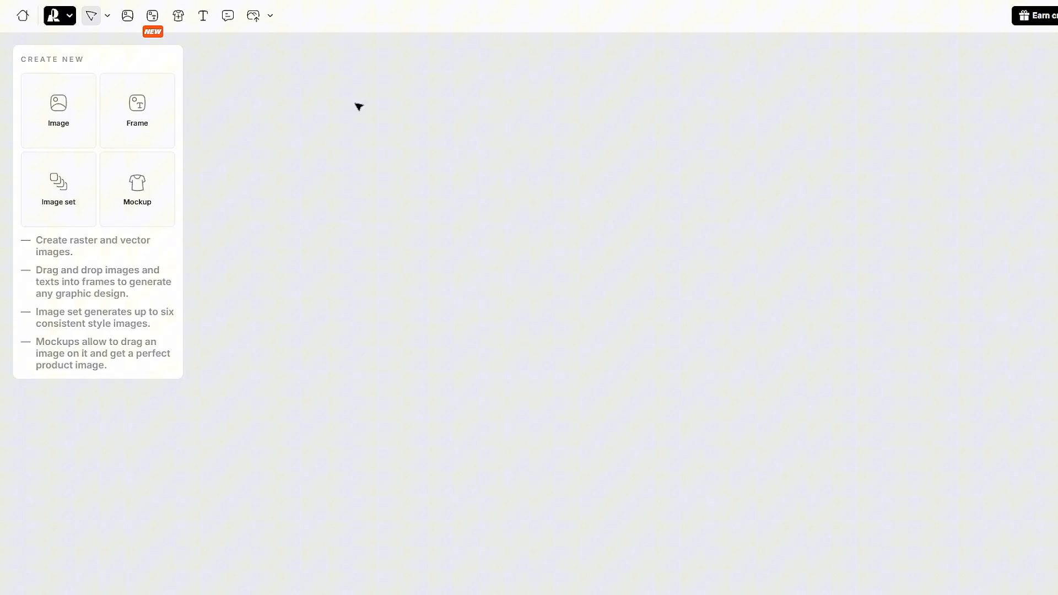
pyautogui.moveTo(328, 106)
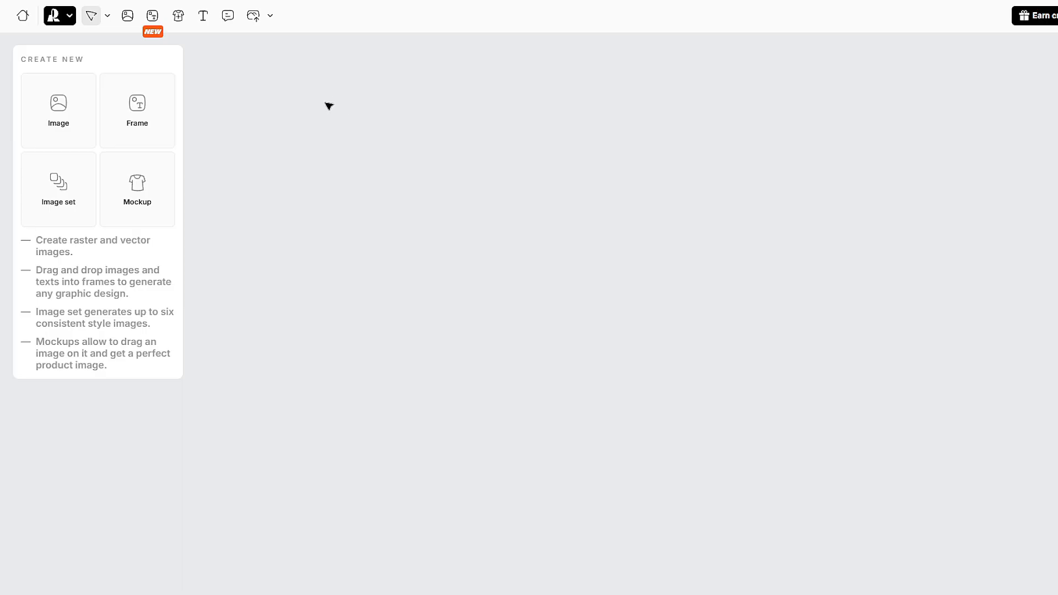
pyautogui.moveTo(253, 23)
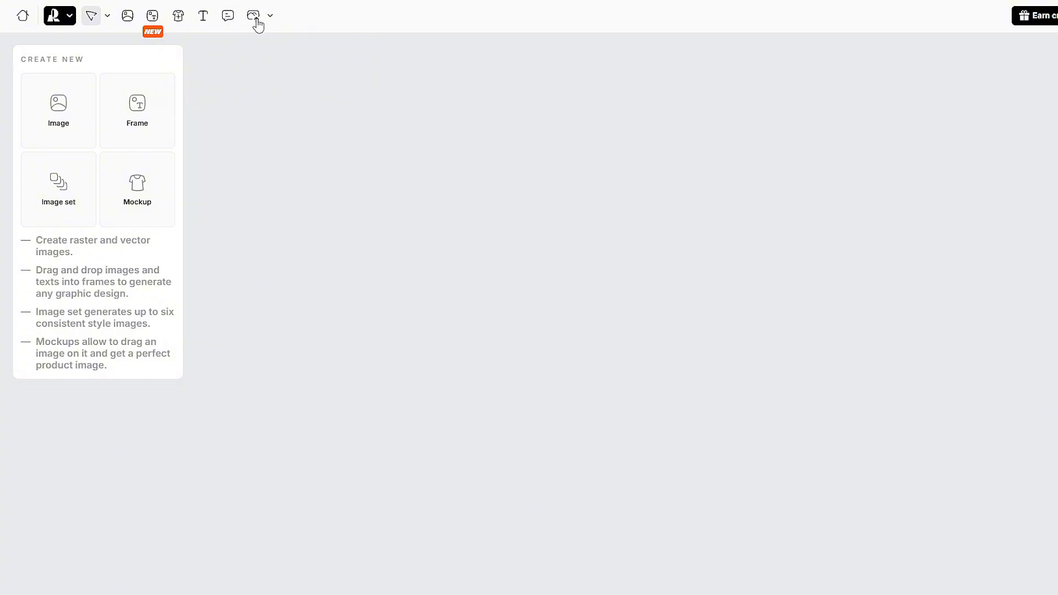
pyautogui.moveTo(253, 15)
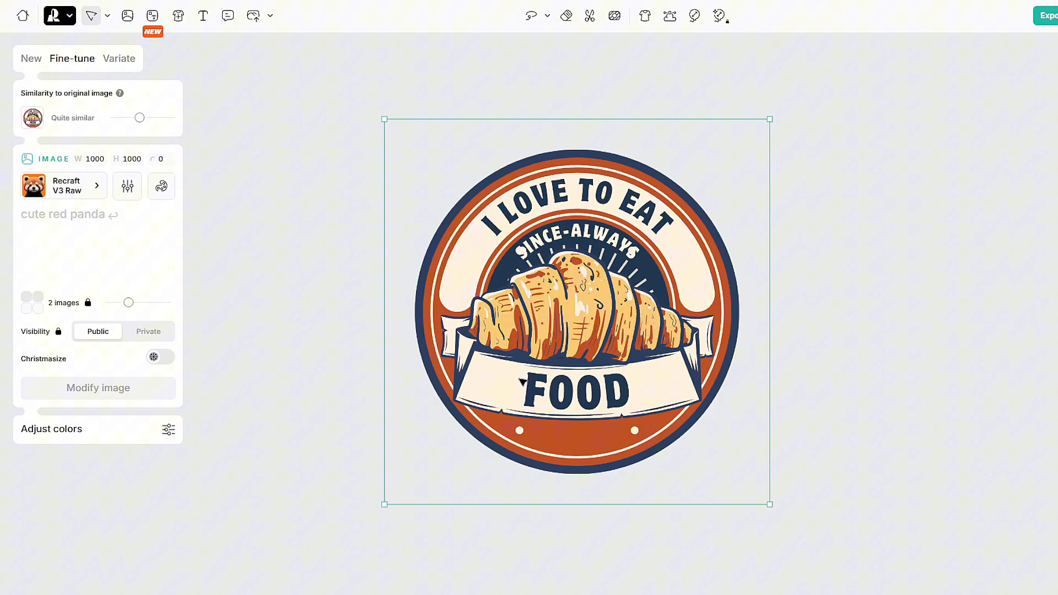
pyautogui.moveTo(581, 189)
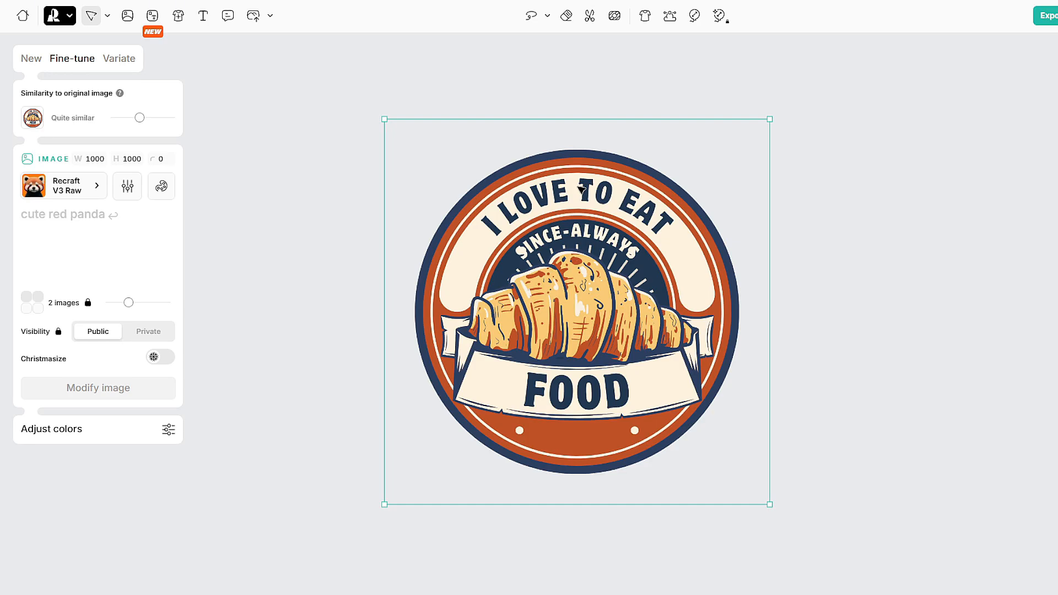
pyautogui.moveTo(506, 242)
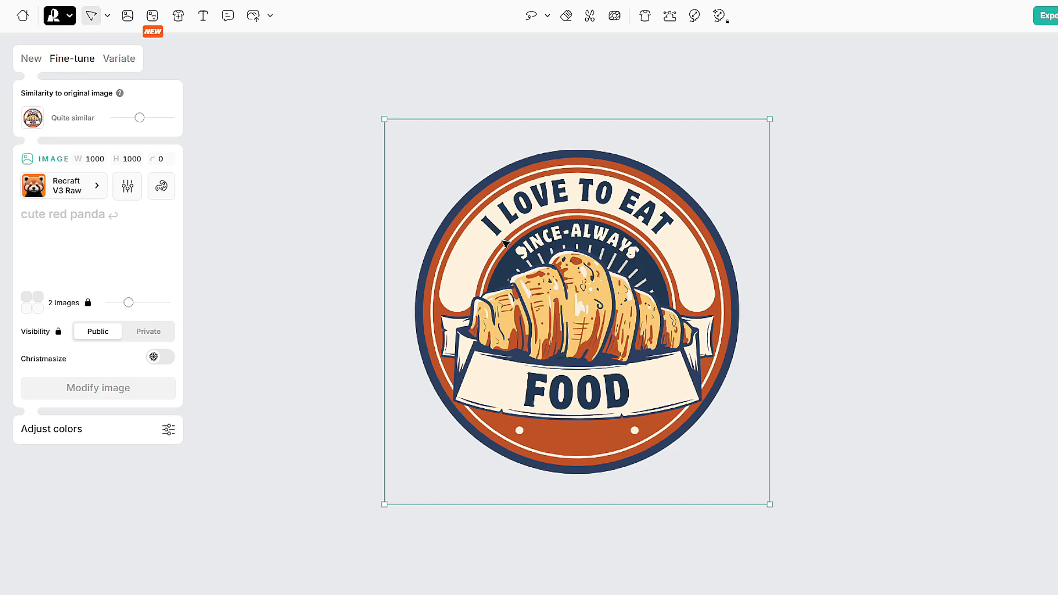
pyautogui.moveTo(670, 282)
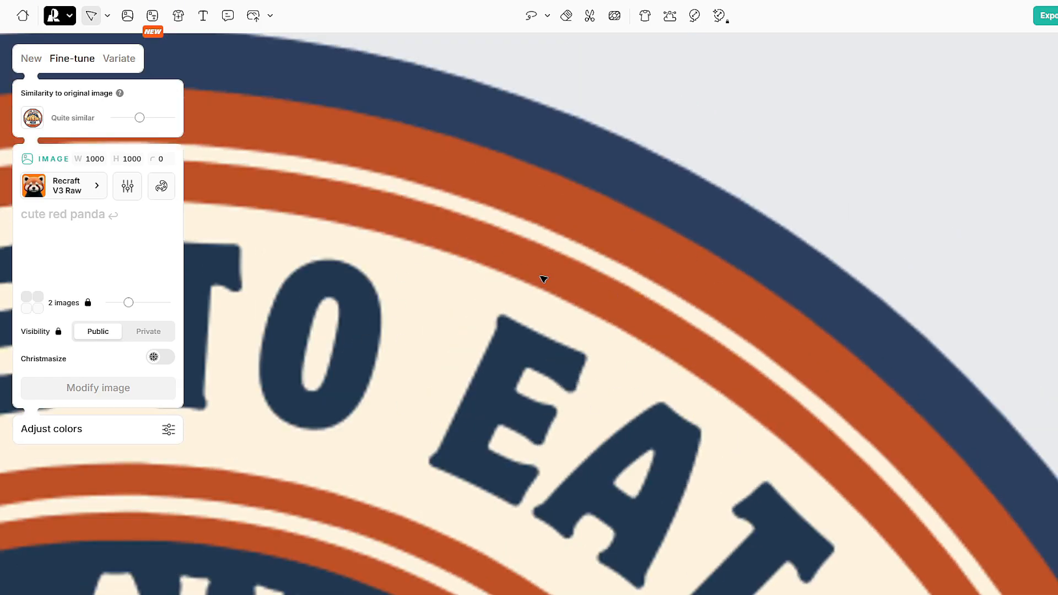
pyautogui.moveTo(432, 234)
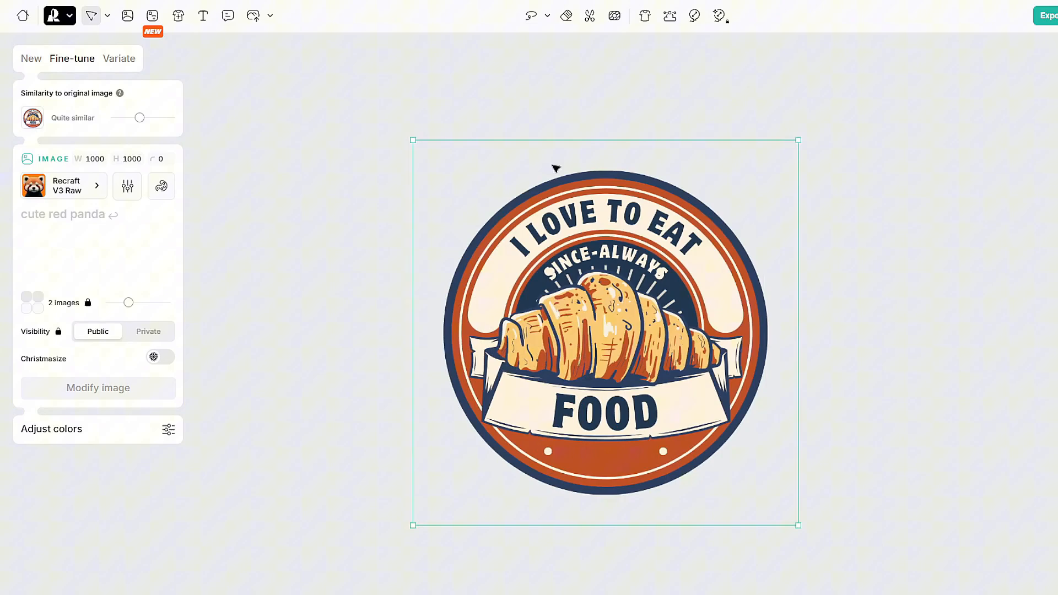
pyautogui.moveTo(543, 105)
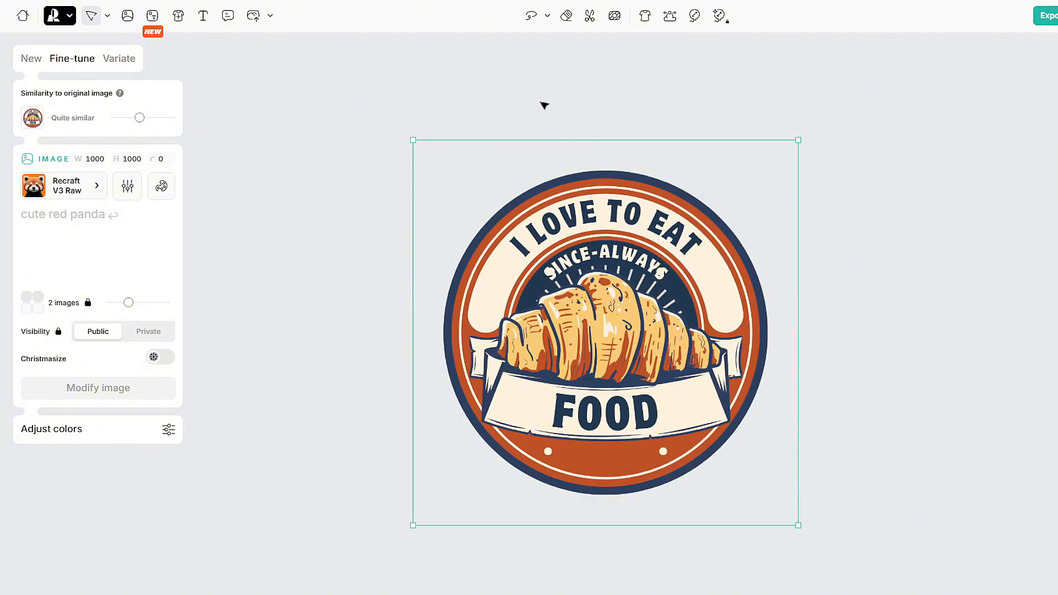
pyautogui.moveTo(575, 32)
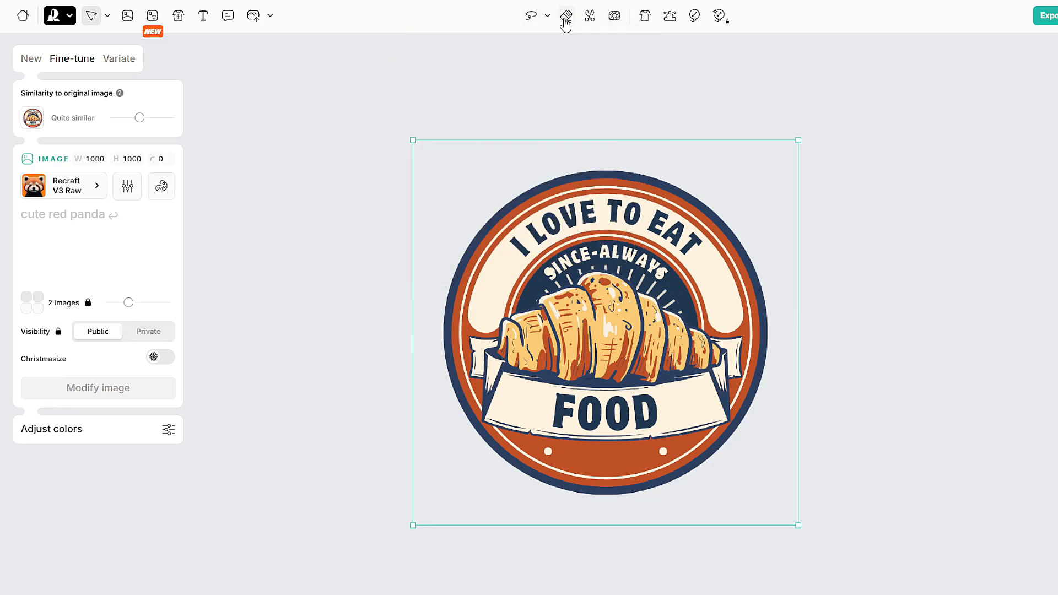
pyautogui.moveTo(588, 15)
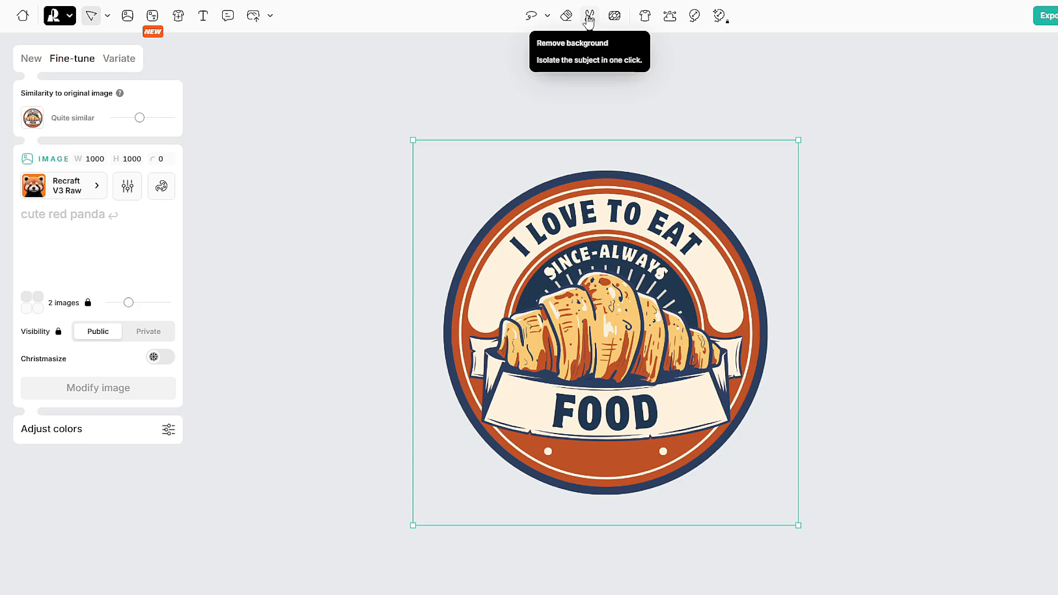
pyautogui.moveTo(670, 15)
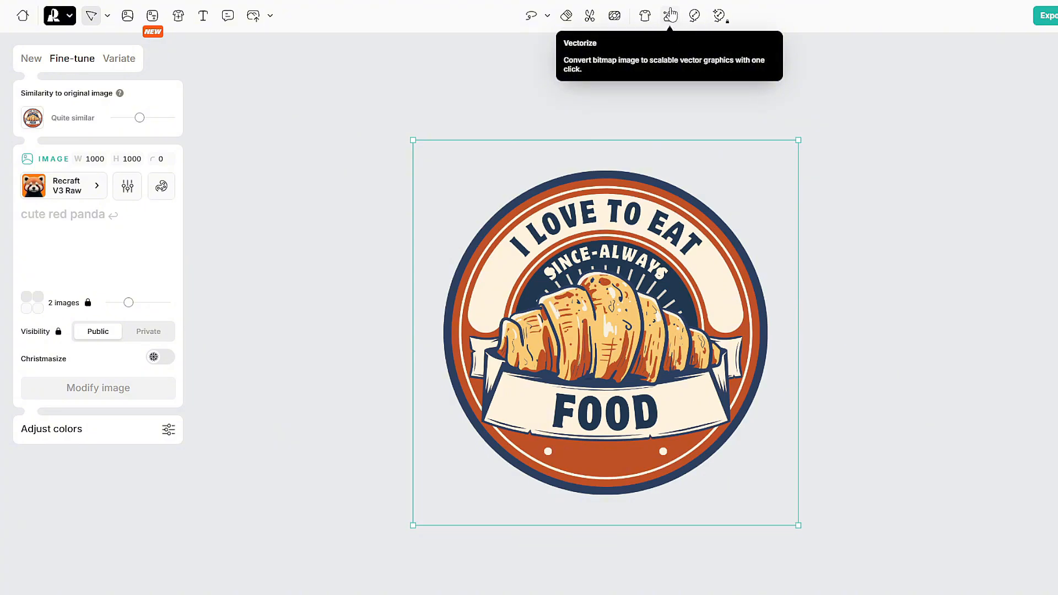
pyautogui.moveTo(669, 17)
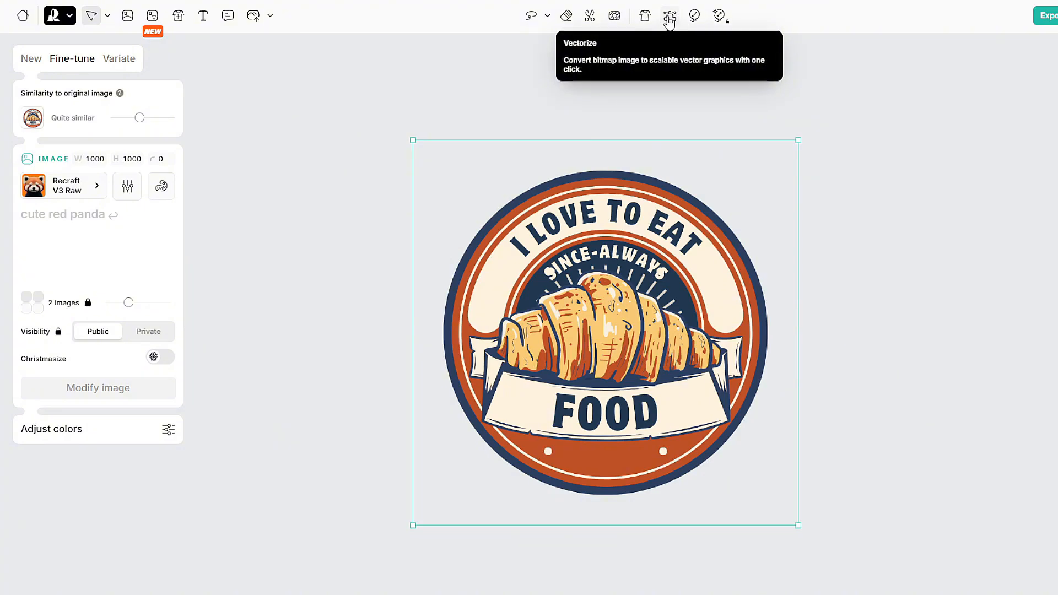
# Vectorize the croissant badge image so its five vector colours become editable.
pyautogui.click(670, 15)
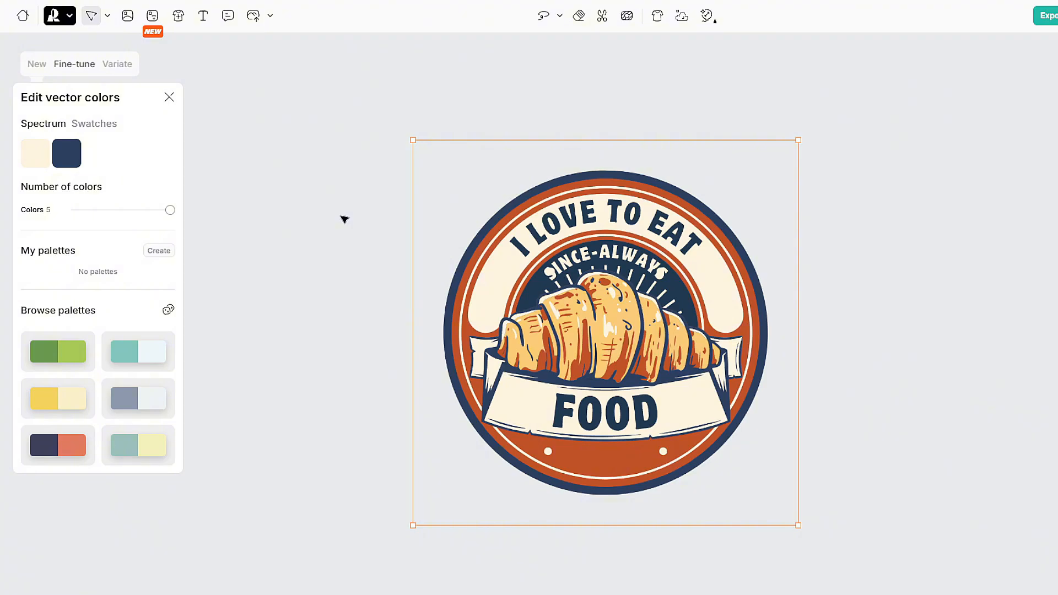
pyautogui.moveTo(575, 271)
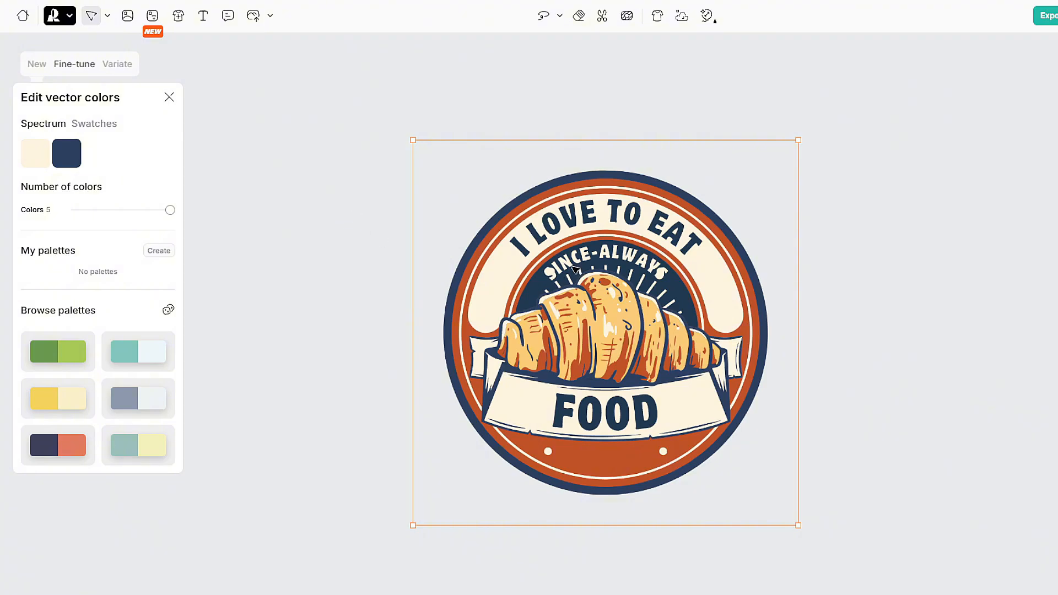
pyautogui.moveTo(626, 259)
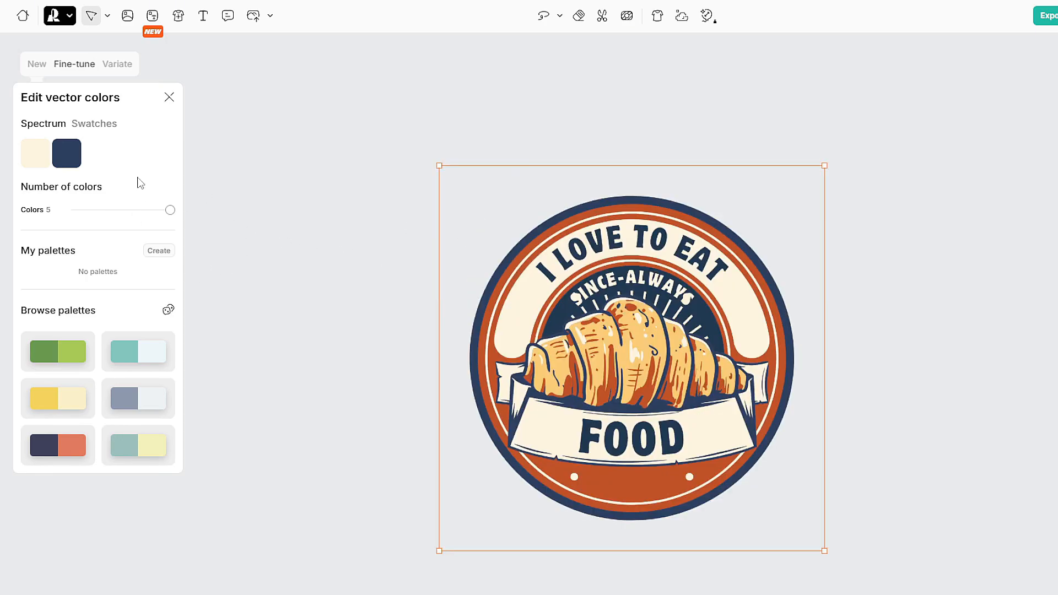
pyautogui.moveTo(138, 383)
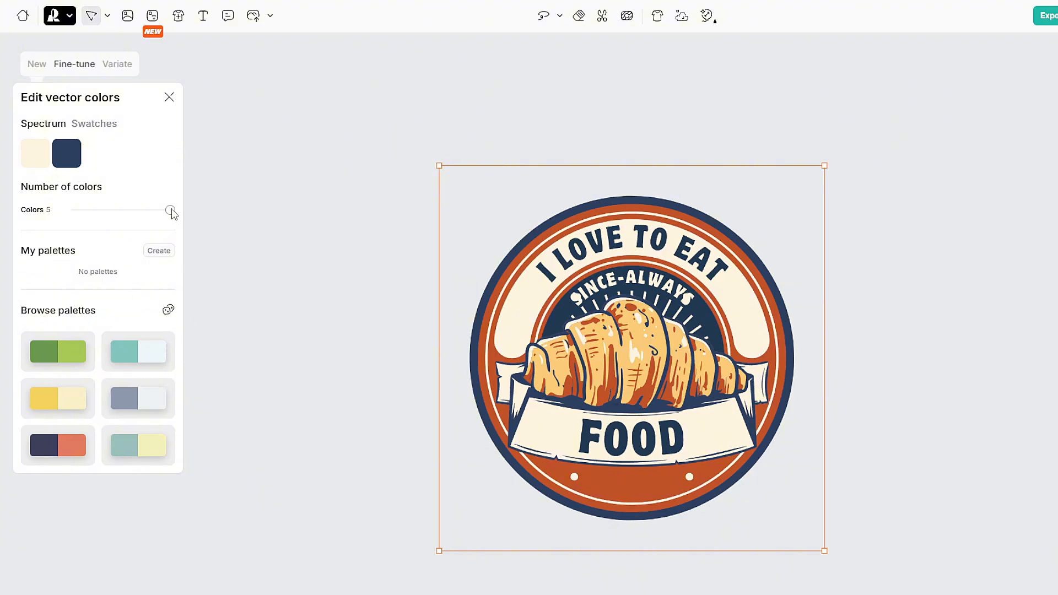
# Reduce the badge's vector colours stepwise from five down to two.
pyautogui.click(168, 309)
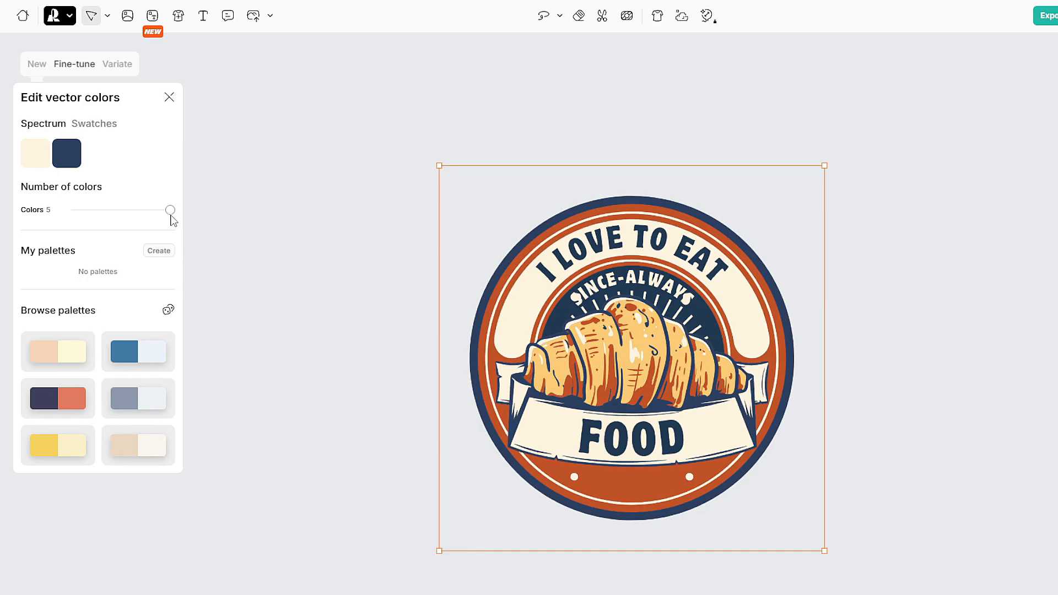
pyautogui.moveTo(169, 210); pyautogui.dragTo(146, 209)
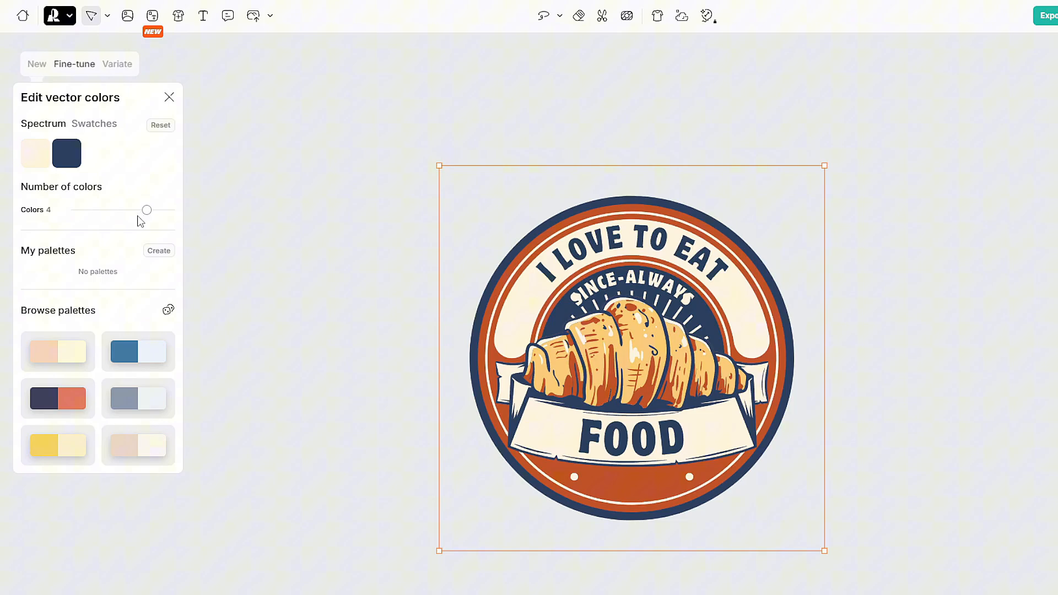
pyautogui.moveTo(146, 209); pyautogui.dragTo(122, 209)
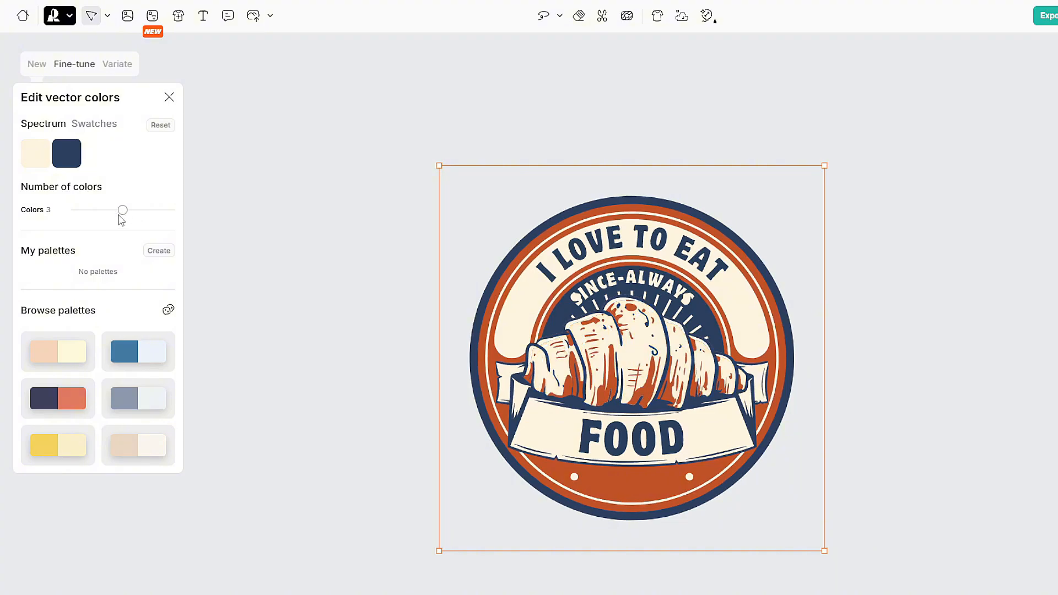
pyautogui.moveTo(123, 209); pyautogui.dragTo(99, 210)
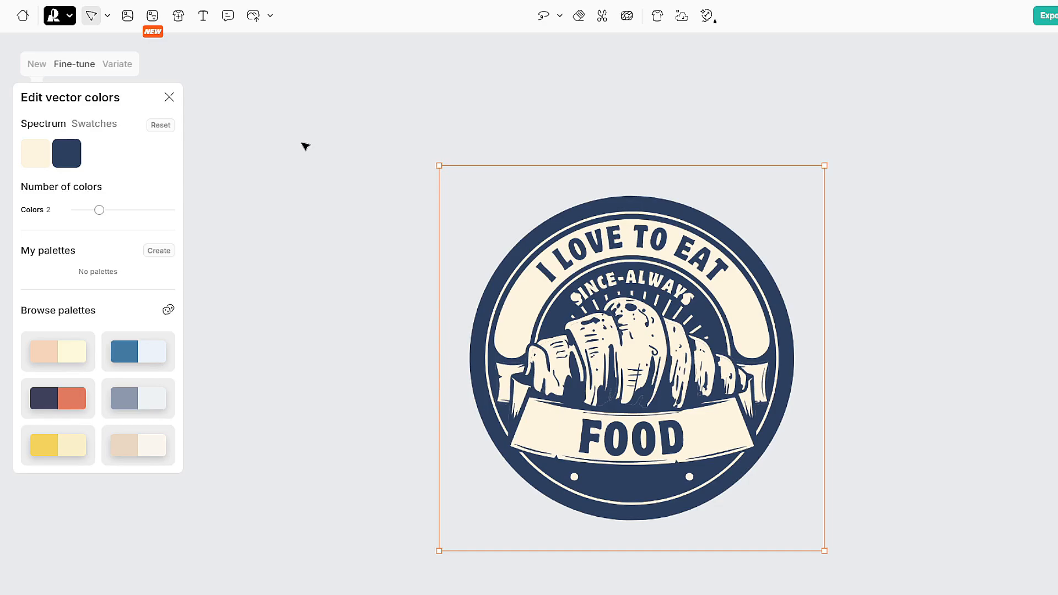
pyautogui.moveTo(138, 352)
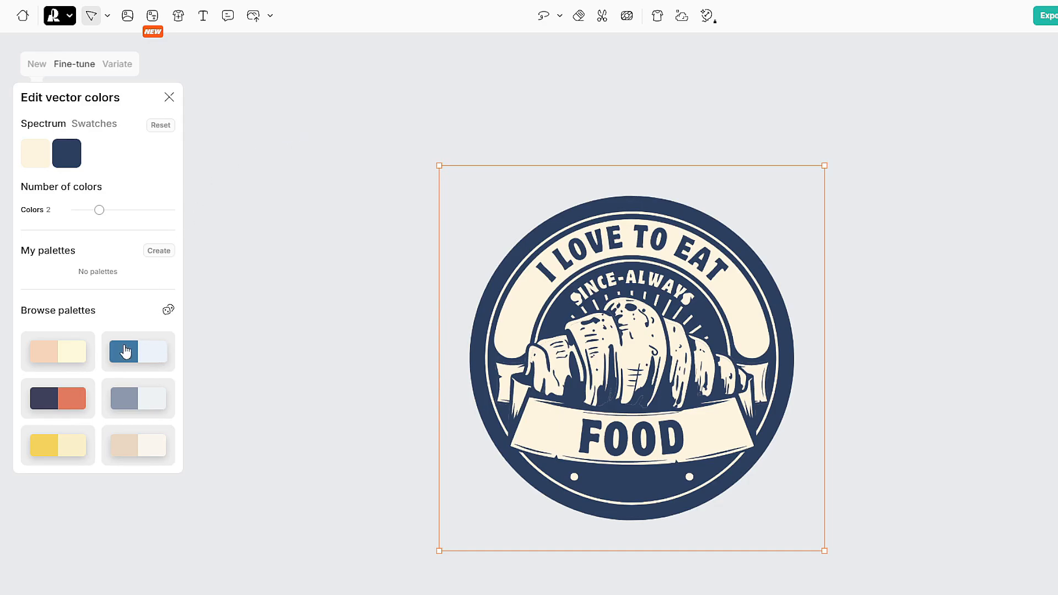
# Recolour the two-colour badge with a blue palette, then a yellow palette.
pyautogui.click(138, 351)
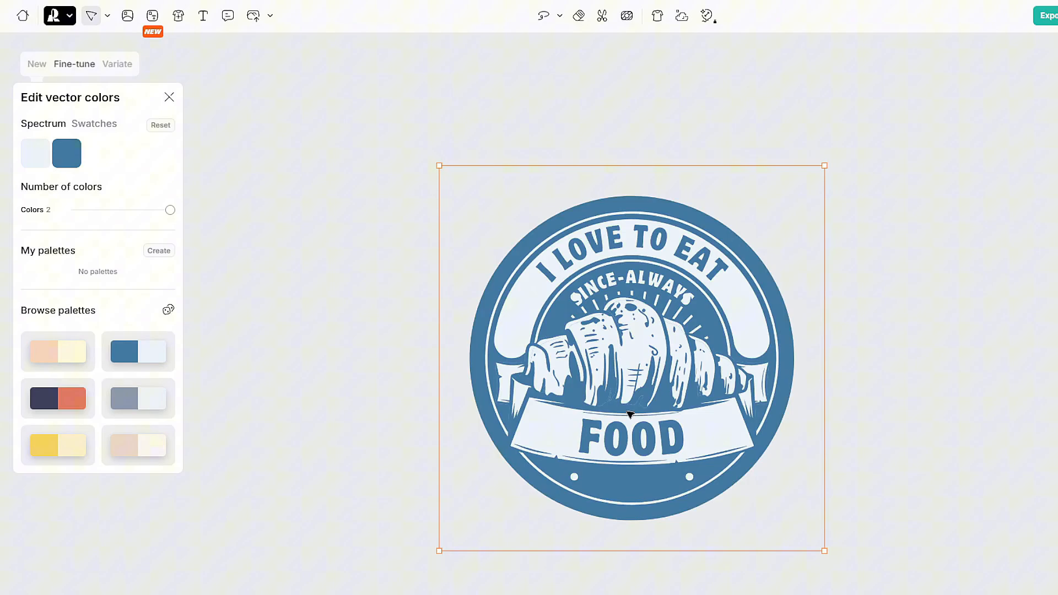
pyautogui.moveTo(485, 317)
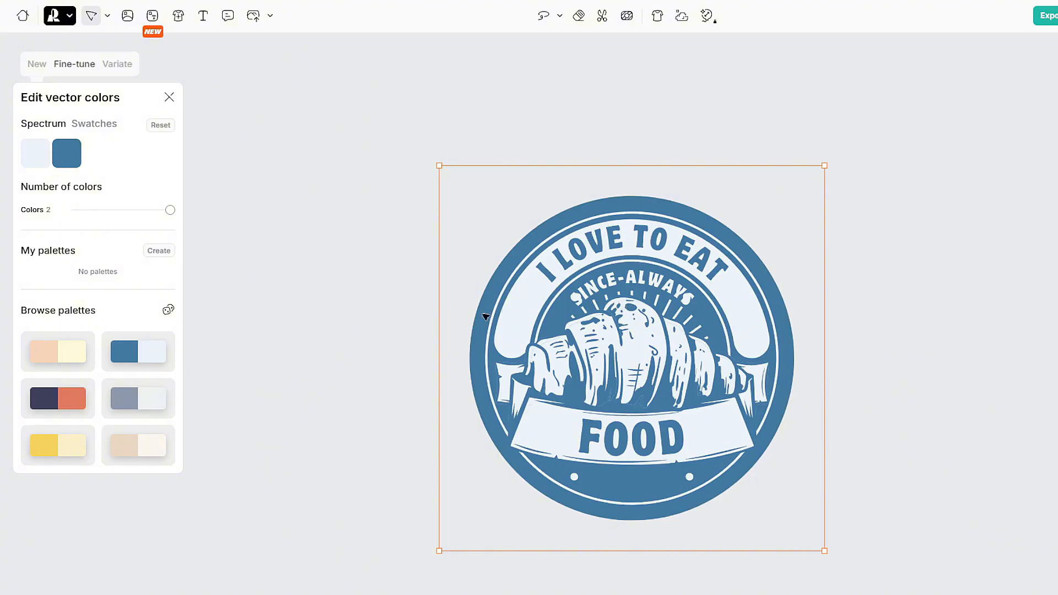
pyautogui.click(57, 444)
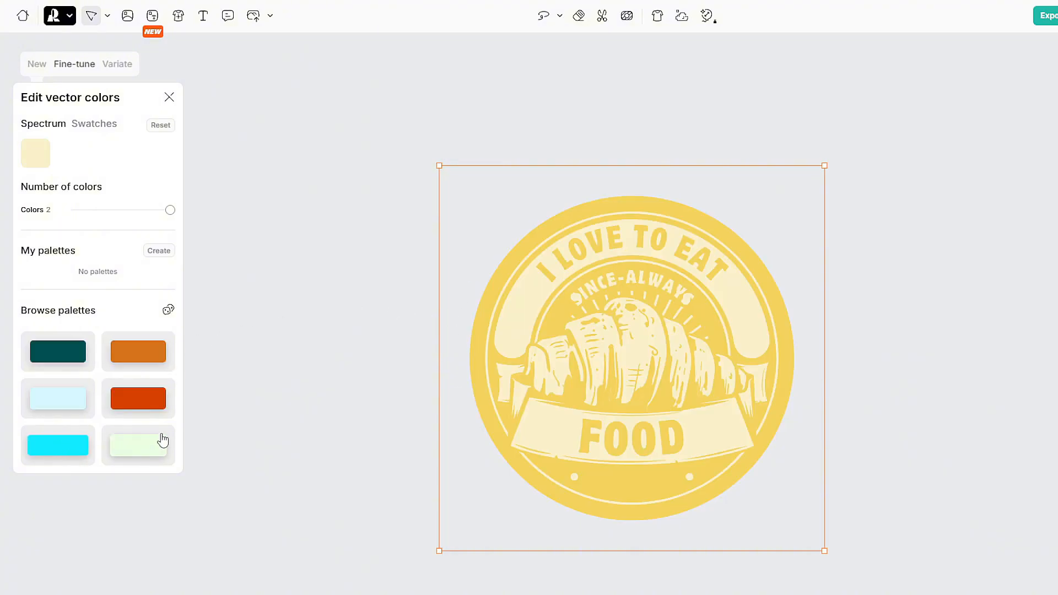
pyautogui.moveTo(170, 209); pyautogui.dragTo(123, 210)
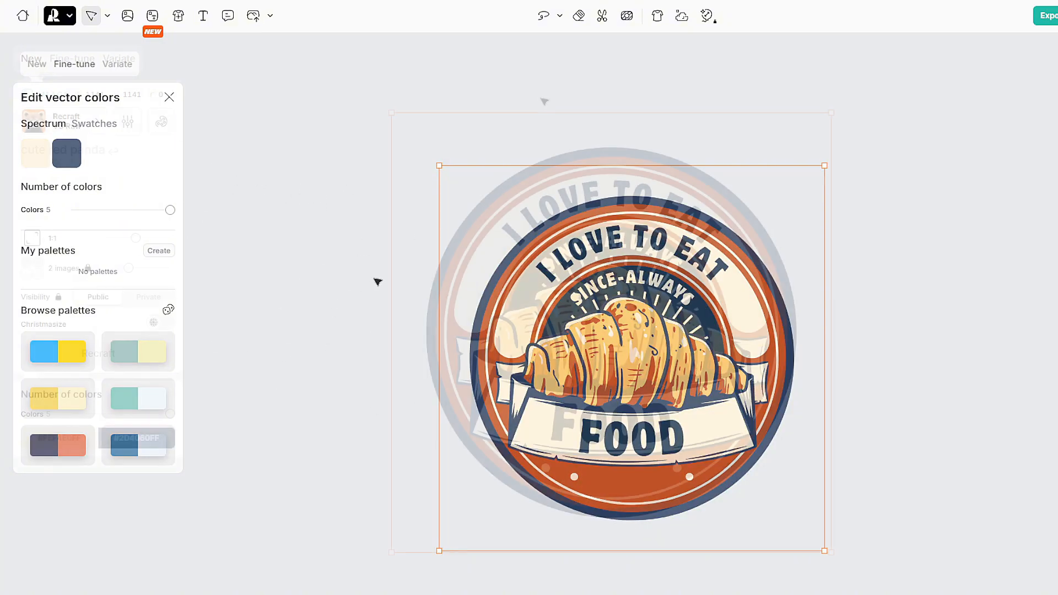
# Switch through Variate and New to the Fine-tune settings with fairly similar similarity.
pyautogui.click(169, 97)
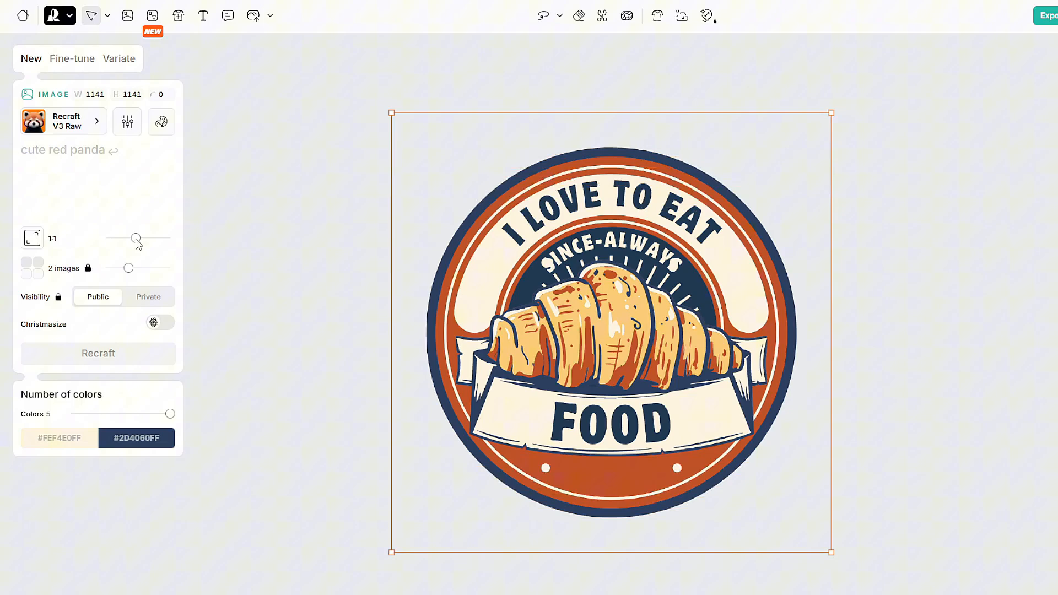
pyautogui.moveTo(252, 134)
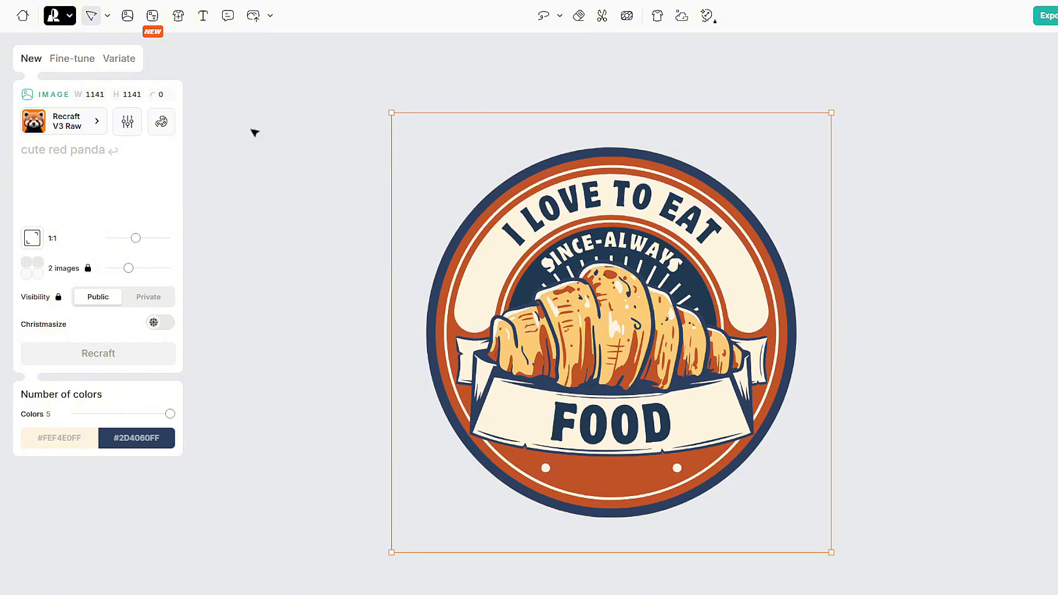
pyautogui.moveTo(104, 73)
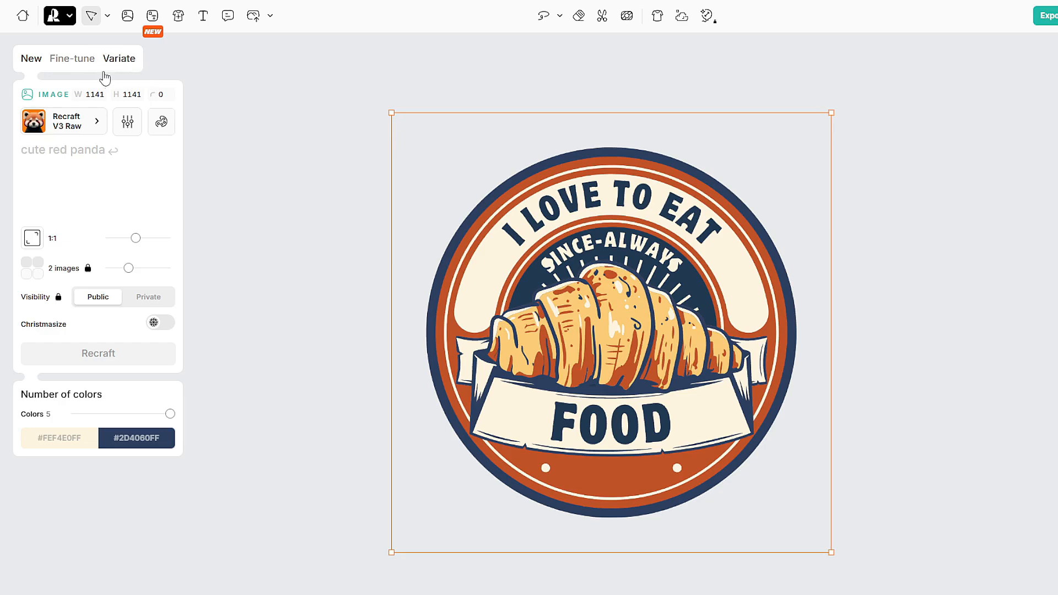
pyautogui.click(119, 58)
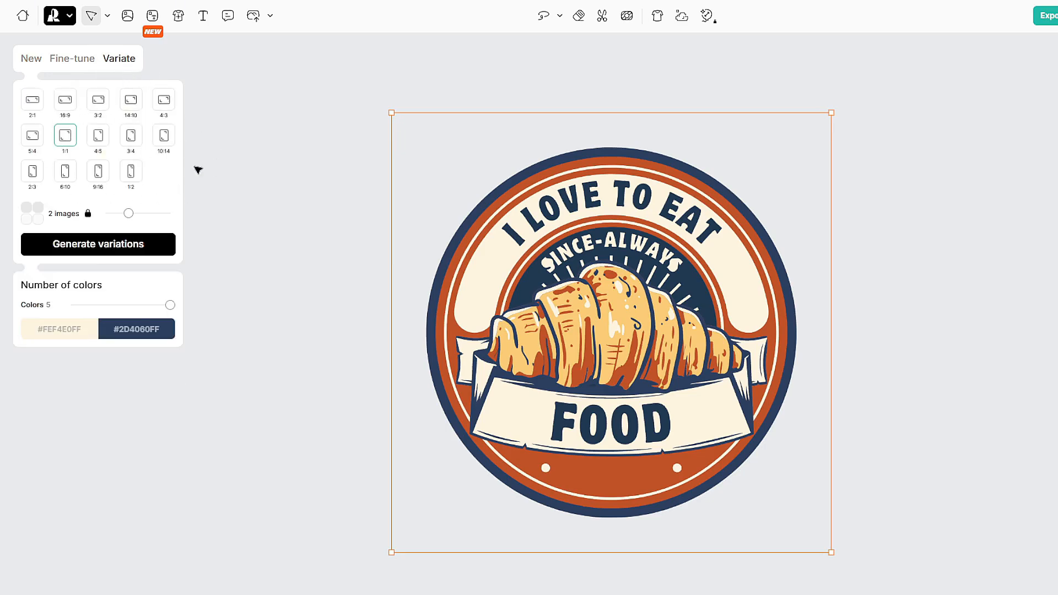
pyautogui.moveTo(99, 100)
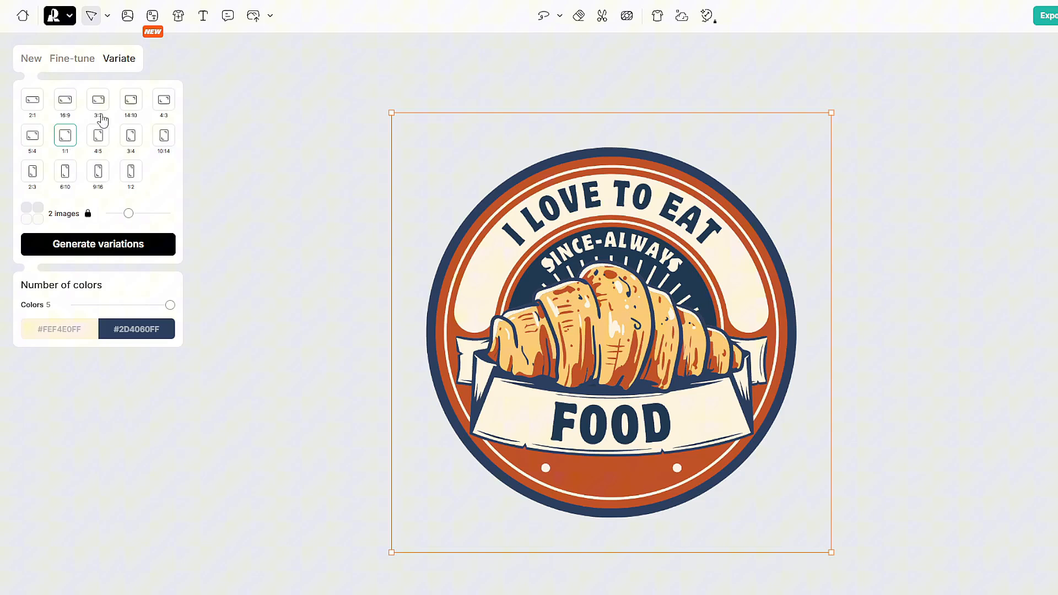
pyautogui.click(31, 58)
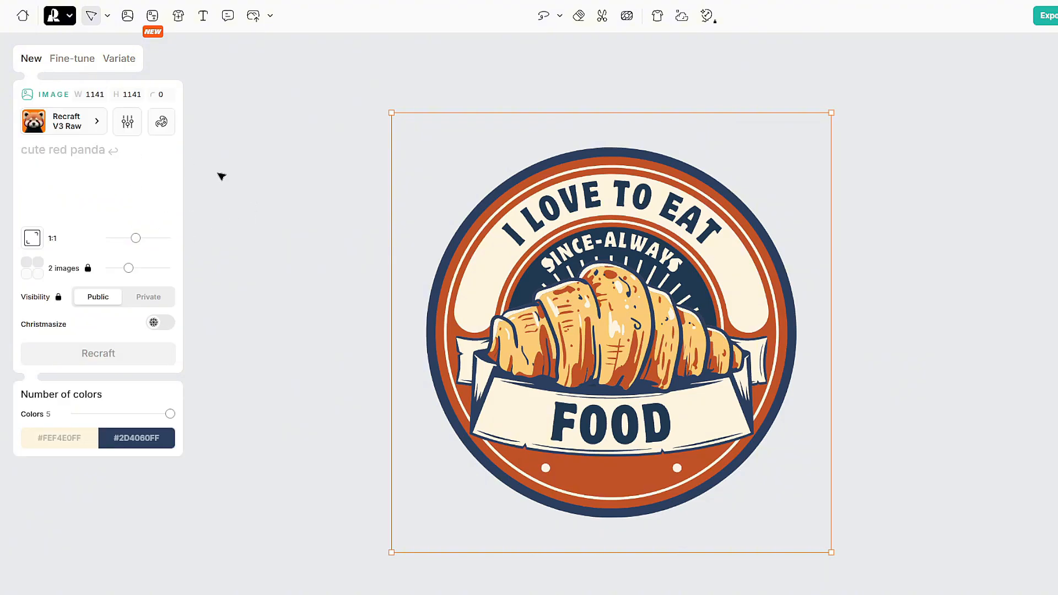
pyautogui.click(72, 58)
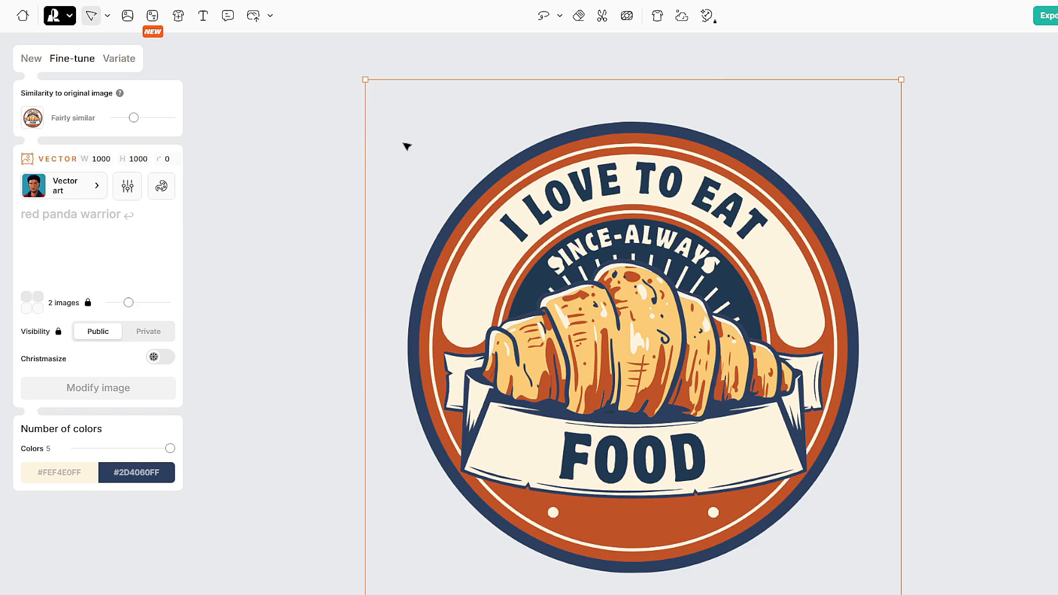
pyautogui.moveTo(168, 69)
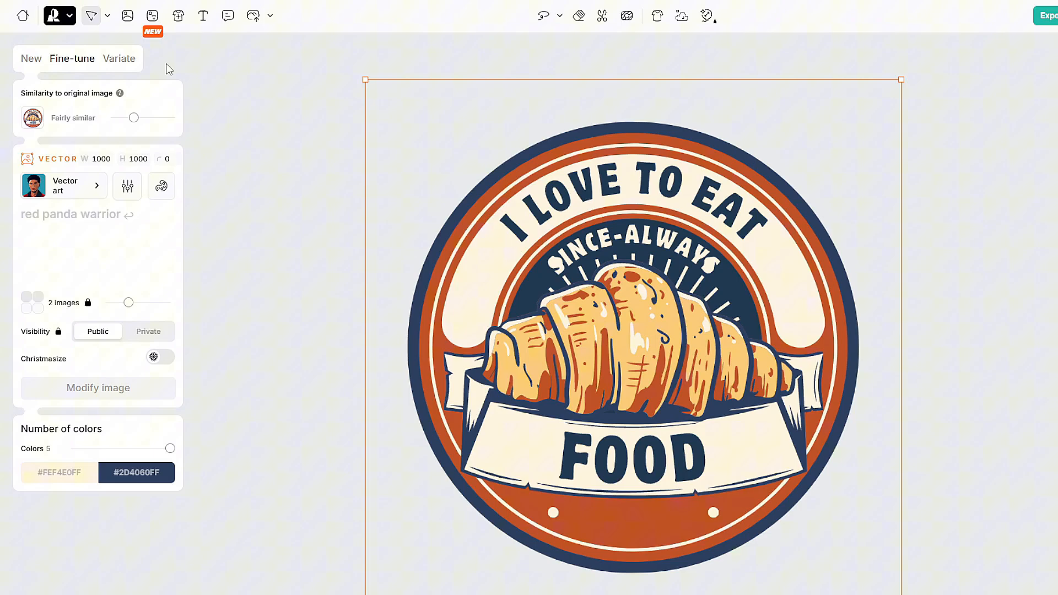
pyautogui.moveTo(202, 16)
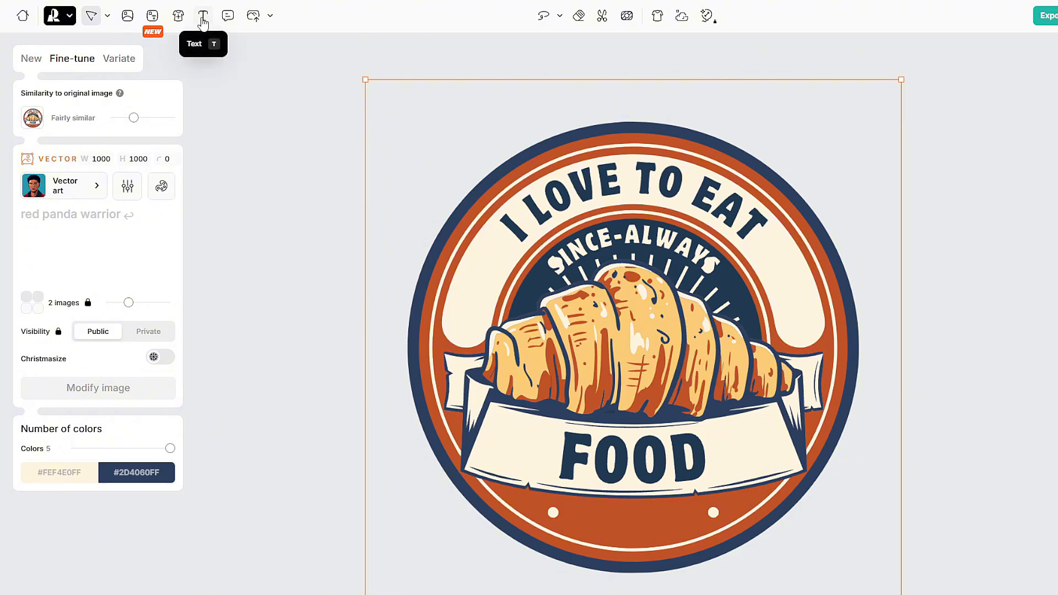
# Add a black HELLO text layer over the left side of the badge.
pyautogui.click(202, 15)
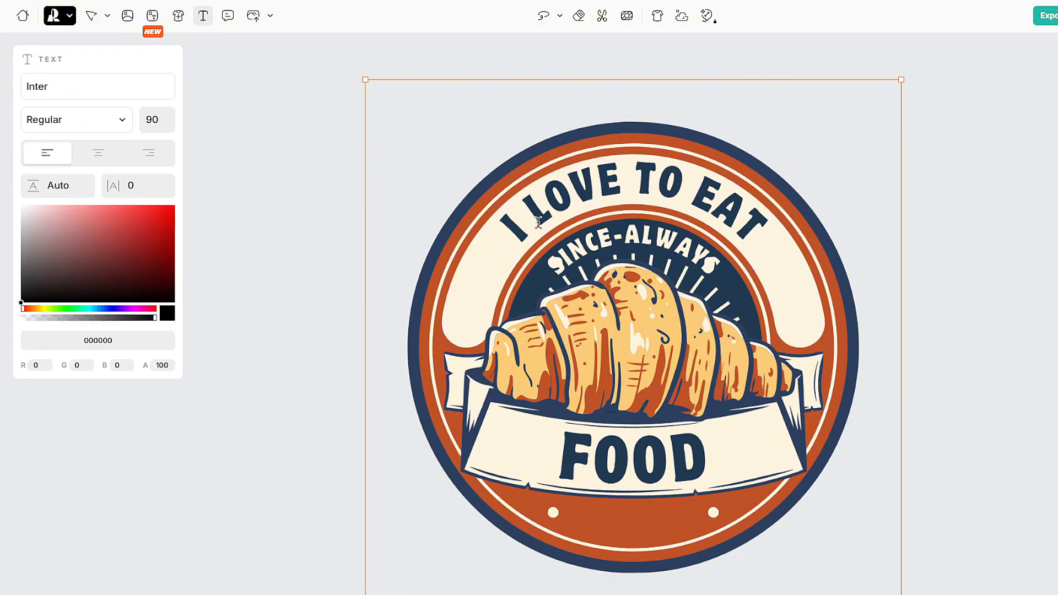
pyautogui.moveTo(481, 271)
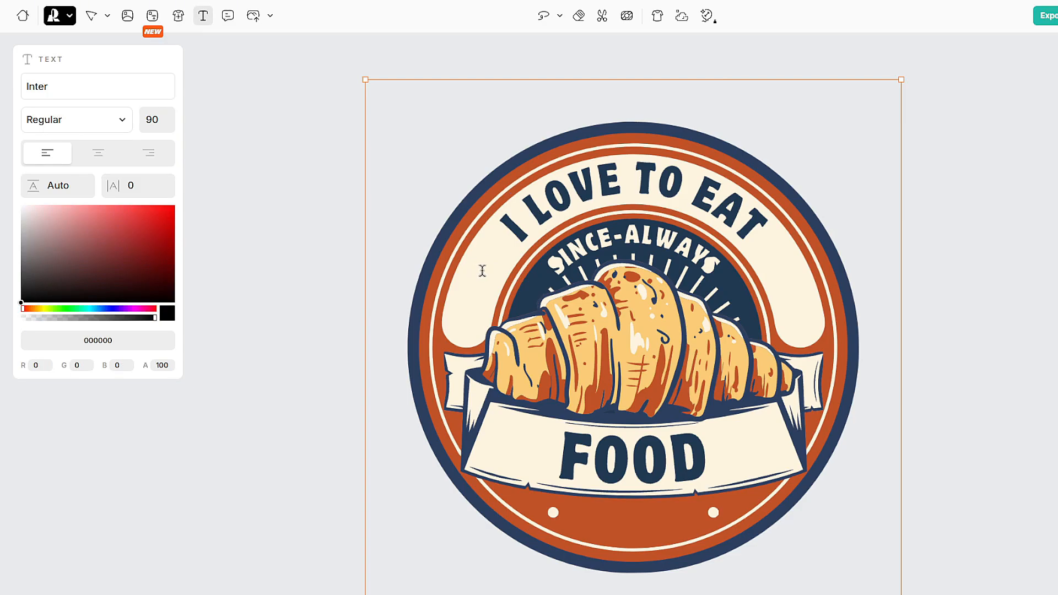
pyautogui.click(480, 297)
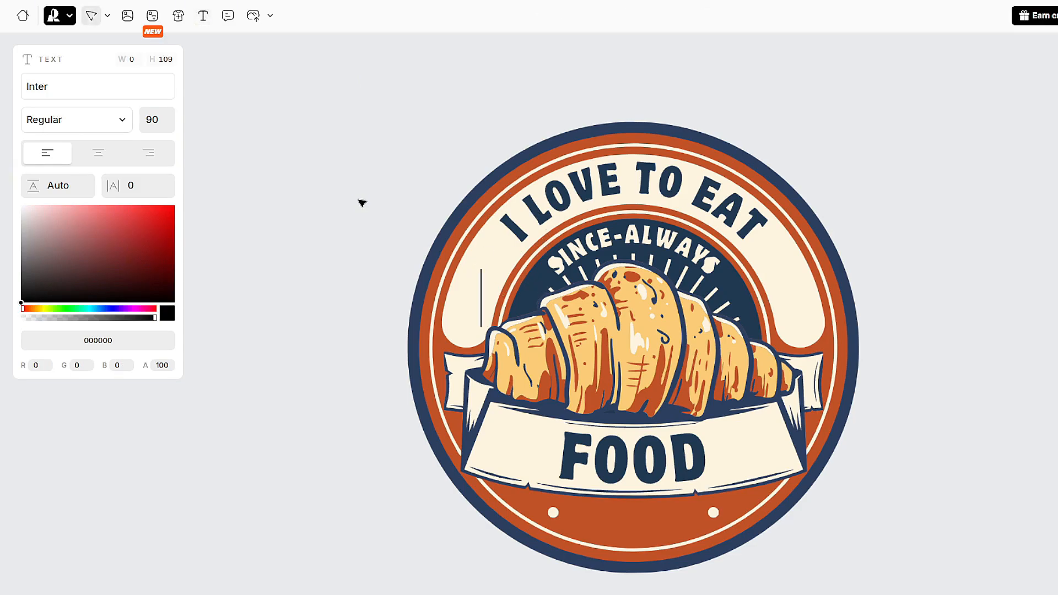
pyautogui.write('HE')
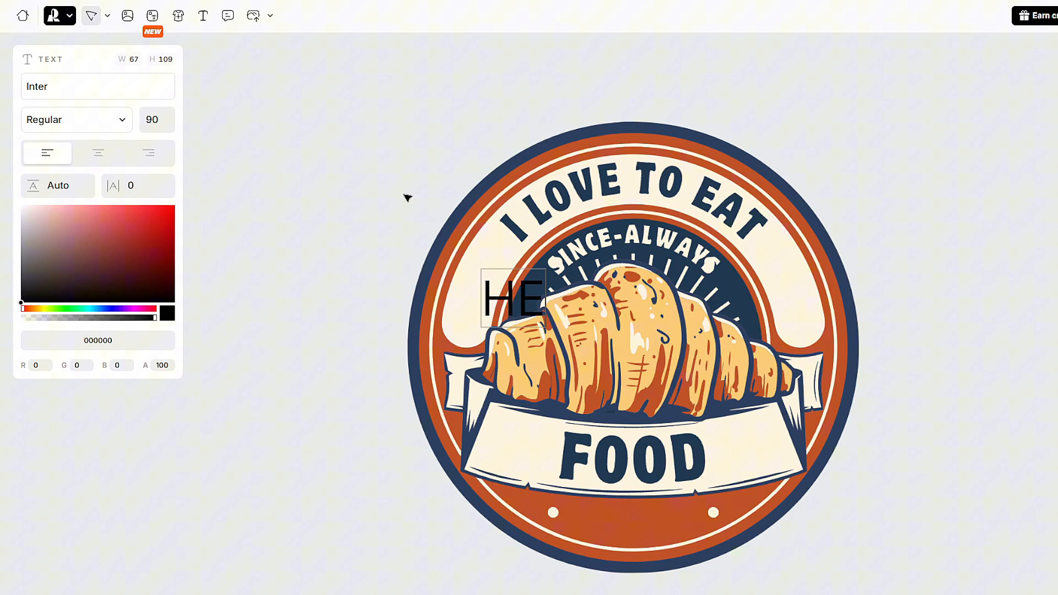
pyautogui.click(98, 86)
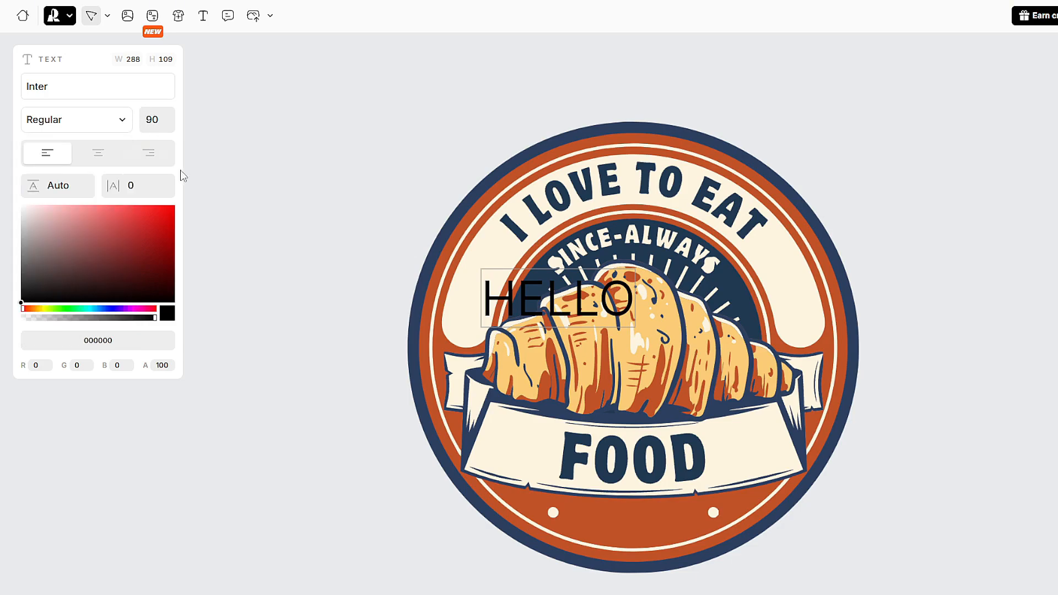
pyautogui.moveTo(455, 265)
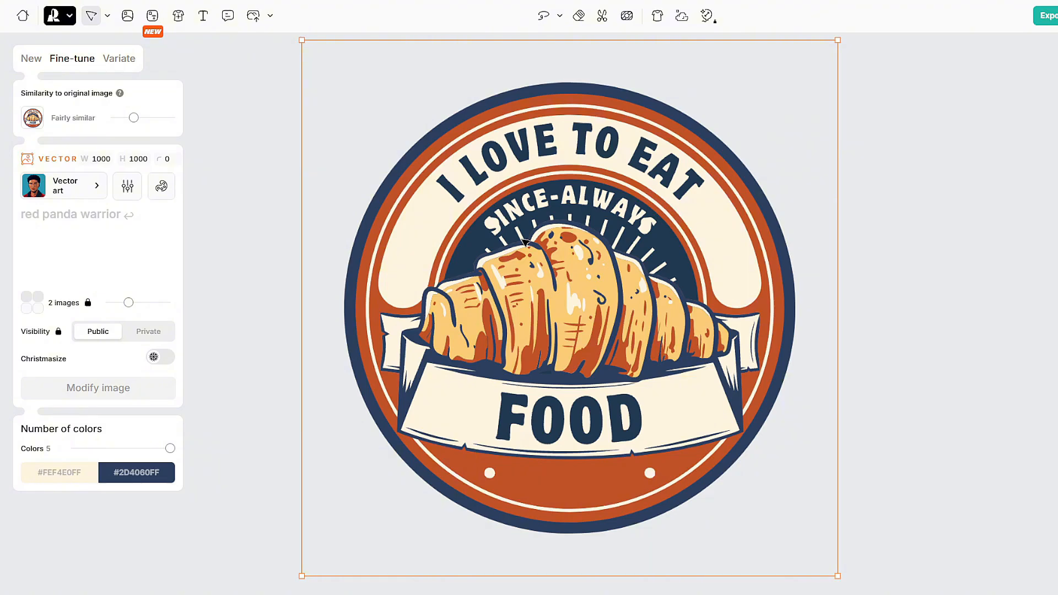
pyautogui.moveTo(218, 106)
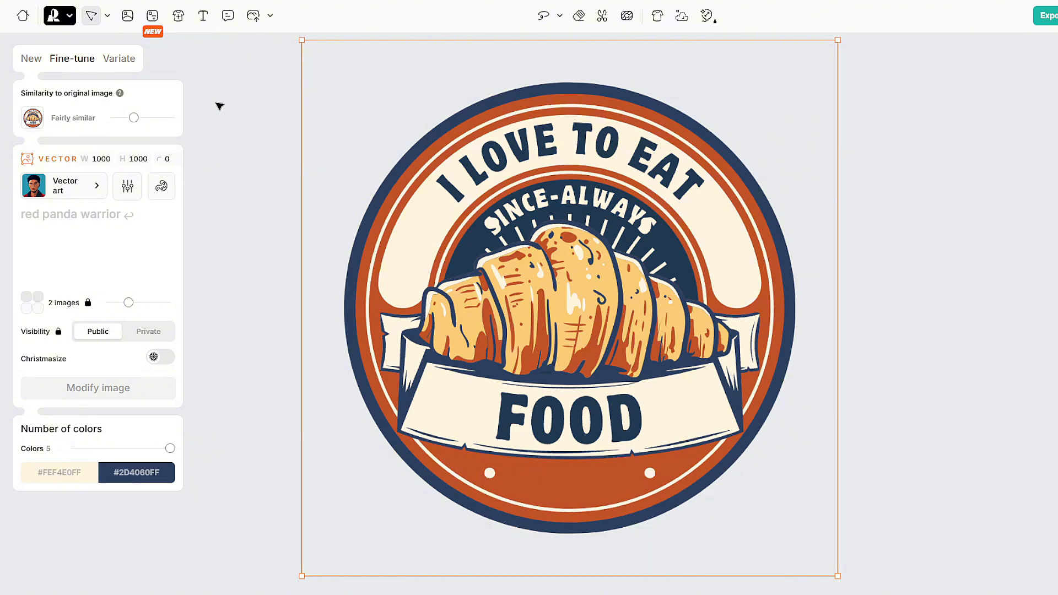
pyautogui.moveTo(248, 106)
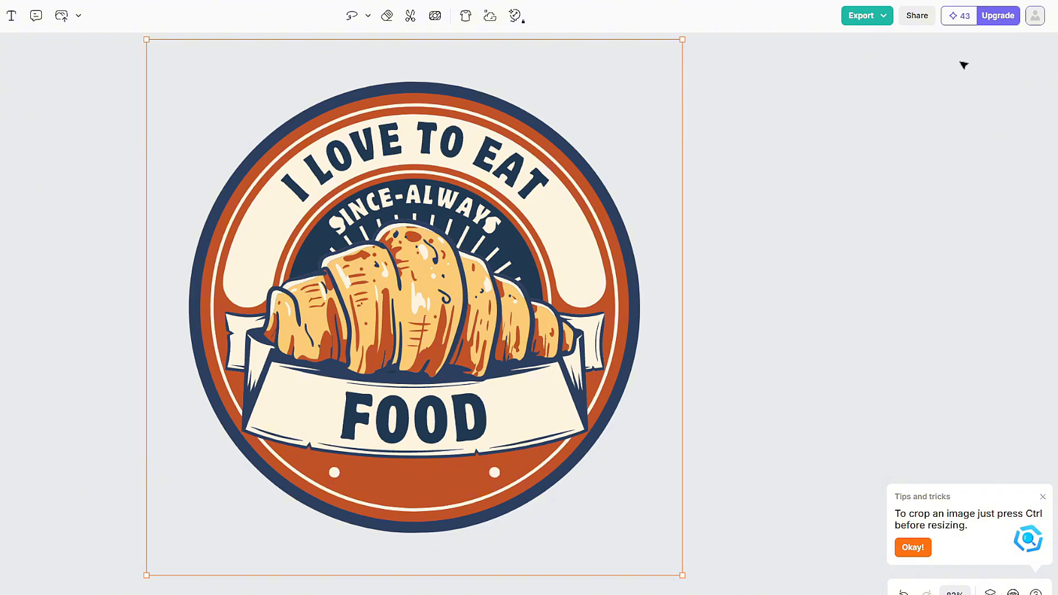
pyautogui.moveTo(961, 40)
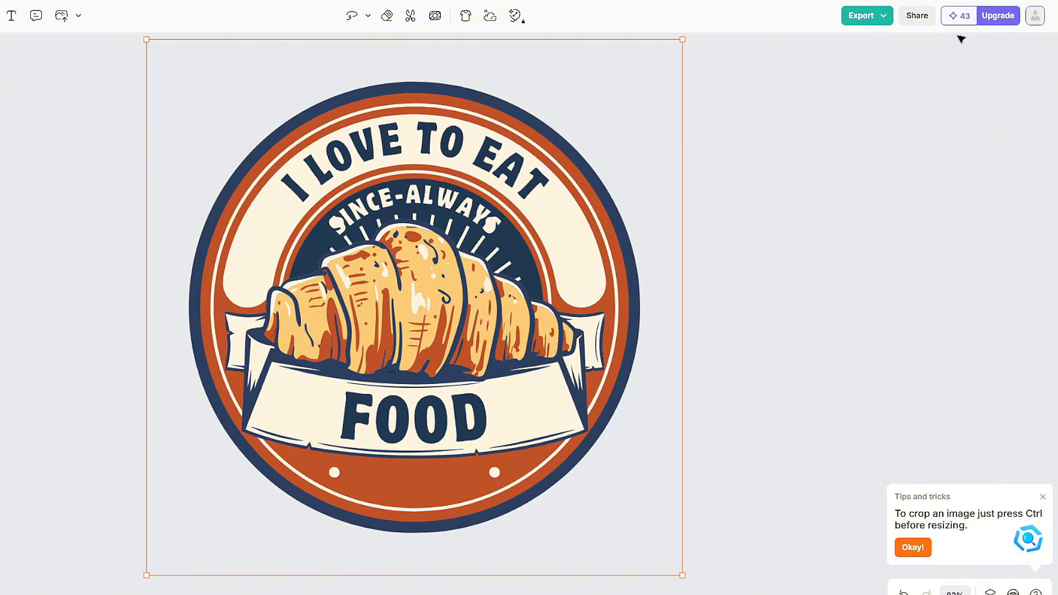
pyautogui.moveTo(672, 186)
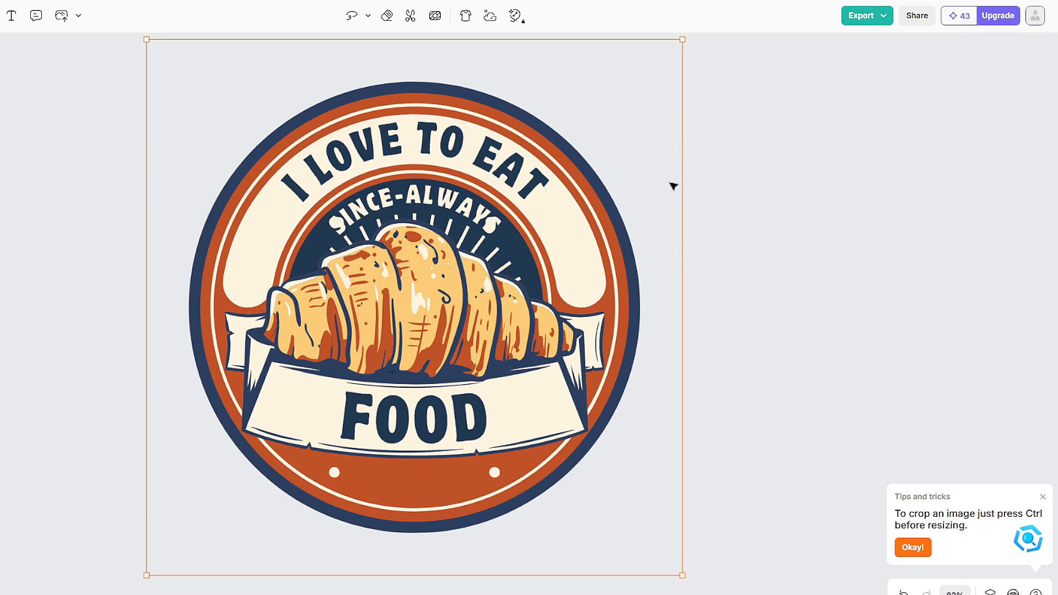
pyautogui.moveTo(777, 175)
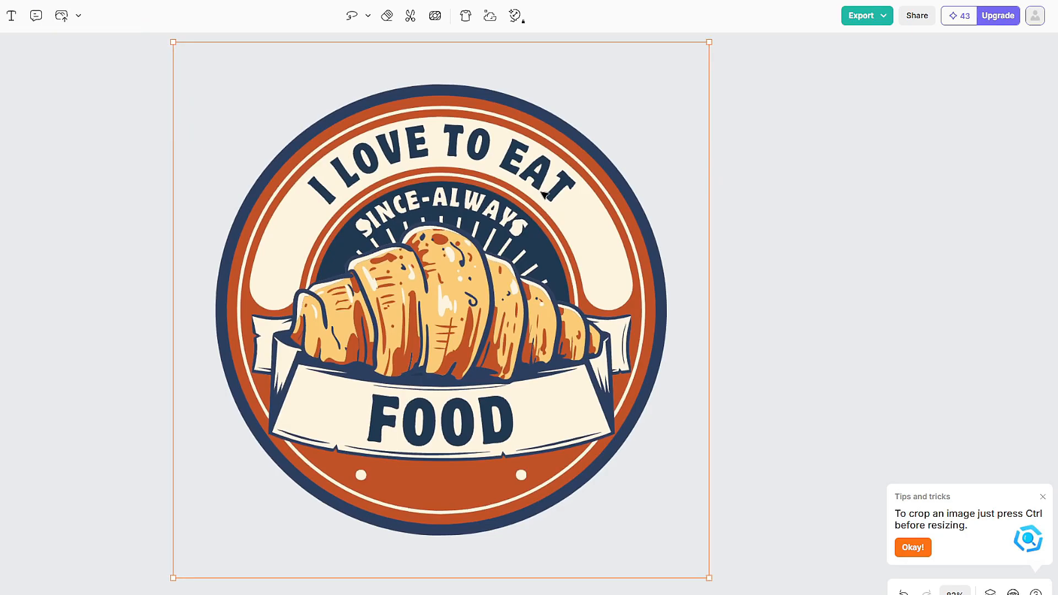
pyautogui.moveTo(876, 34)
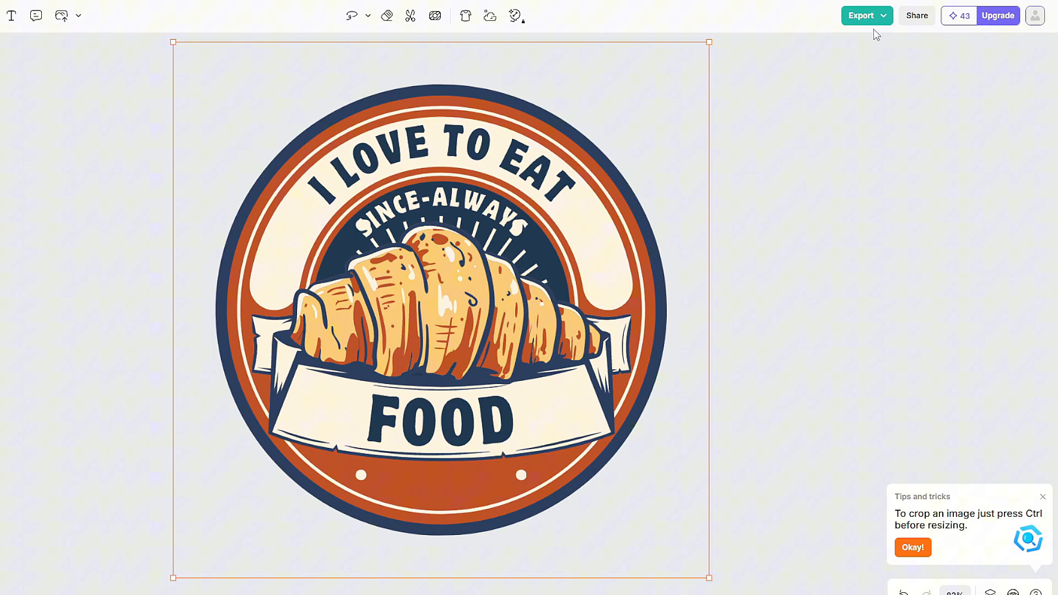
# Set the badge's export resolution to 5000 × 5000 for a PNG export.
pyautogui.click(866, 15)
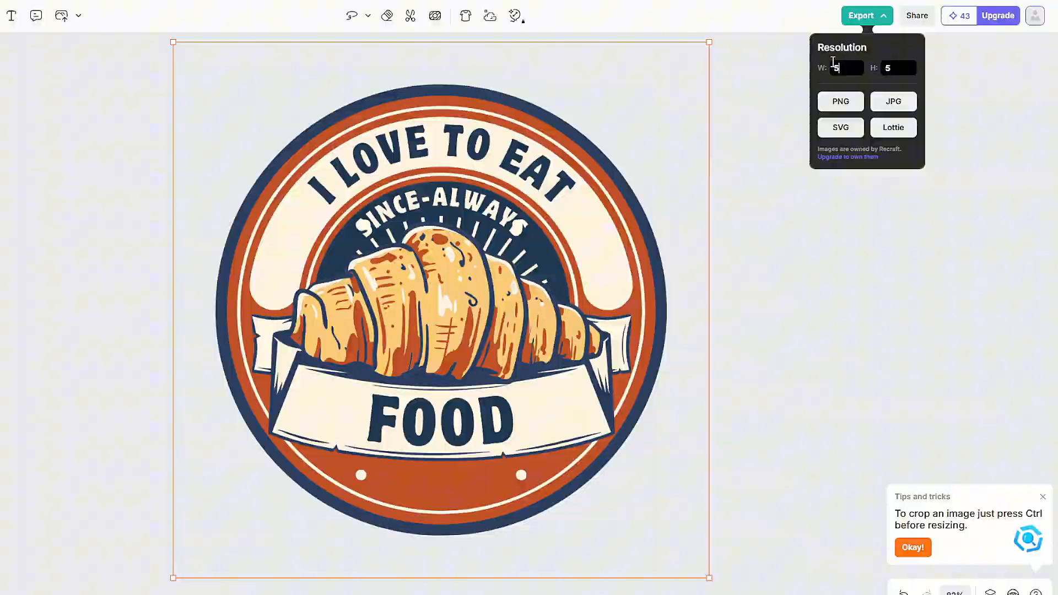
pyautogui.click(840, 101)
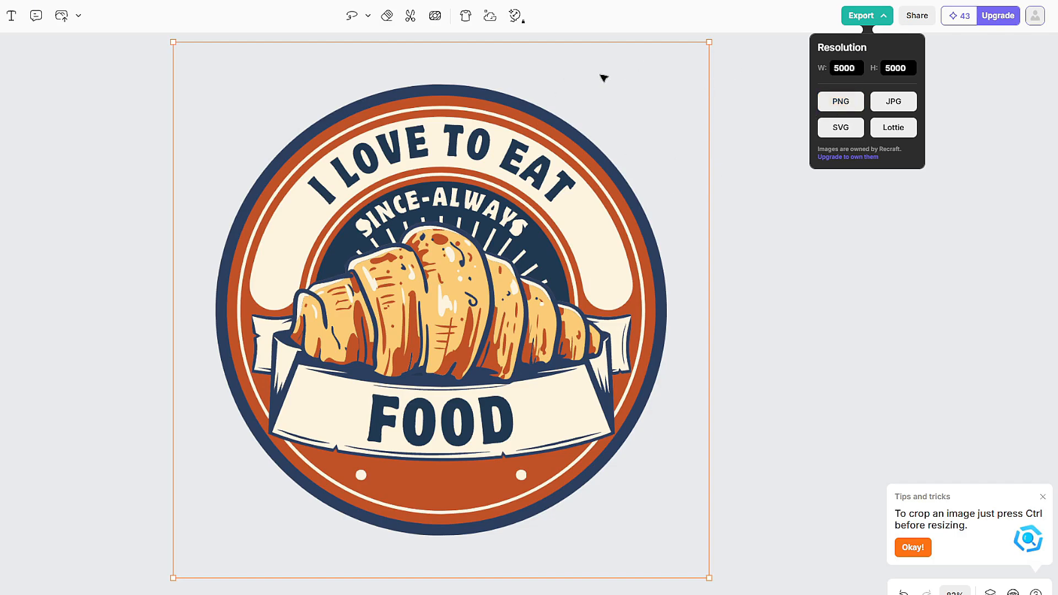
pyautogui.moveTo(747, 120)
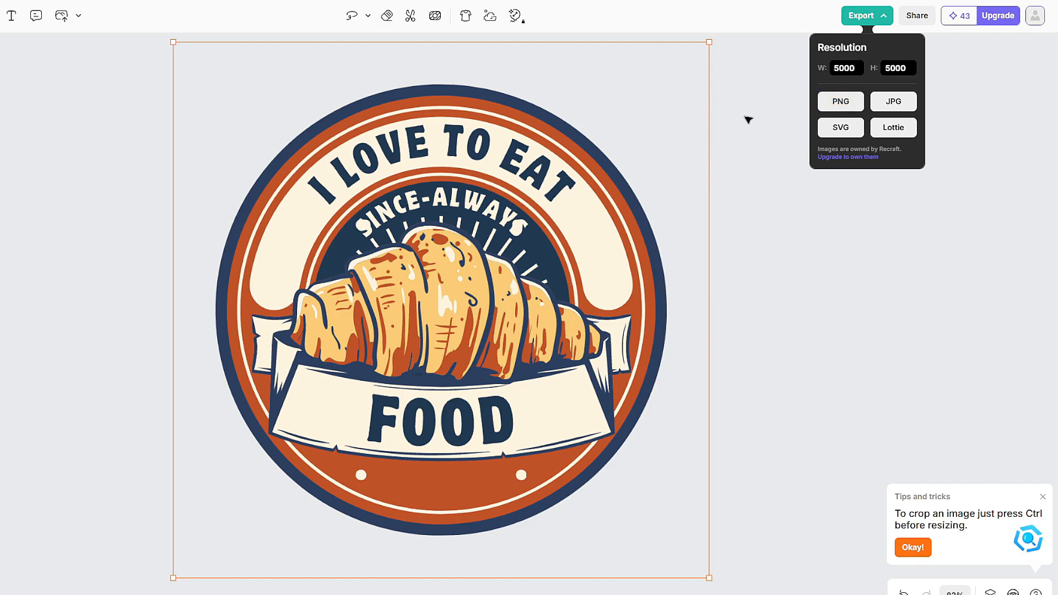
pyautogui.click(840, 102)
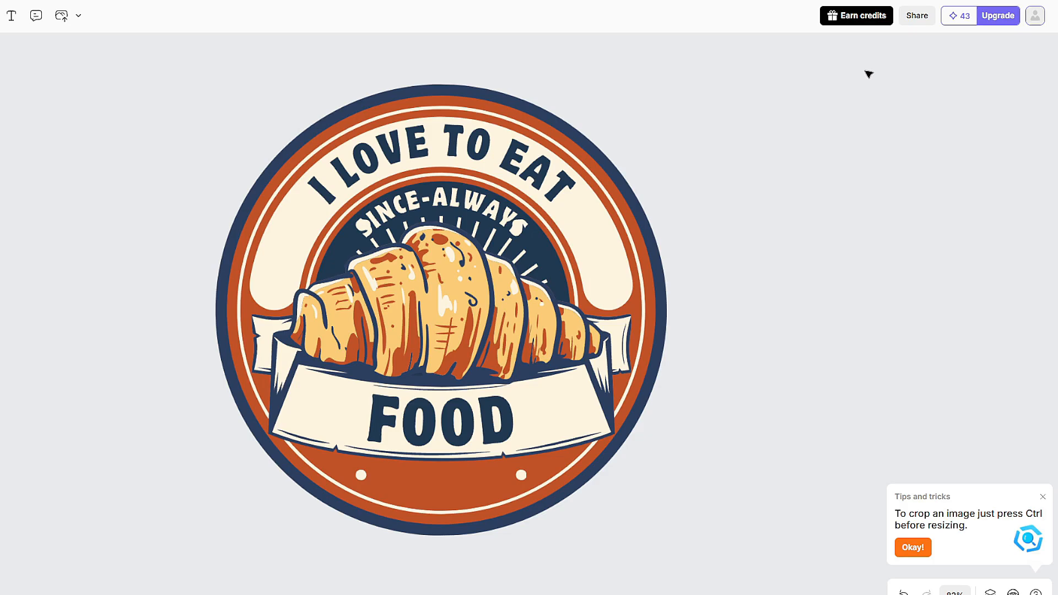
# Export the selected croissant badge as an SVG file.
pyautogui.click(439, 284)
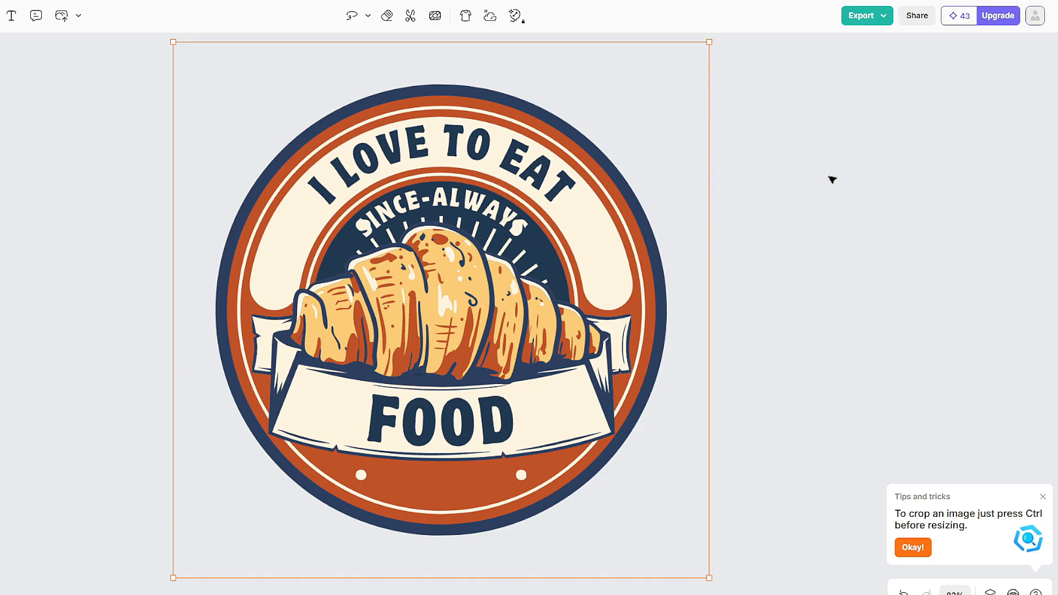
pyautogui.click(868, 14)
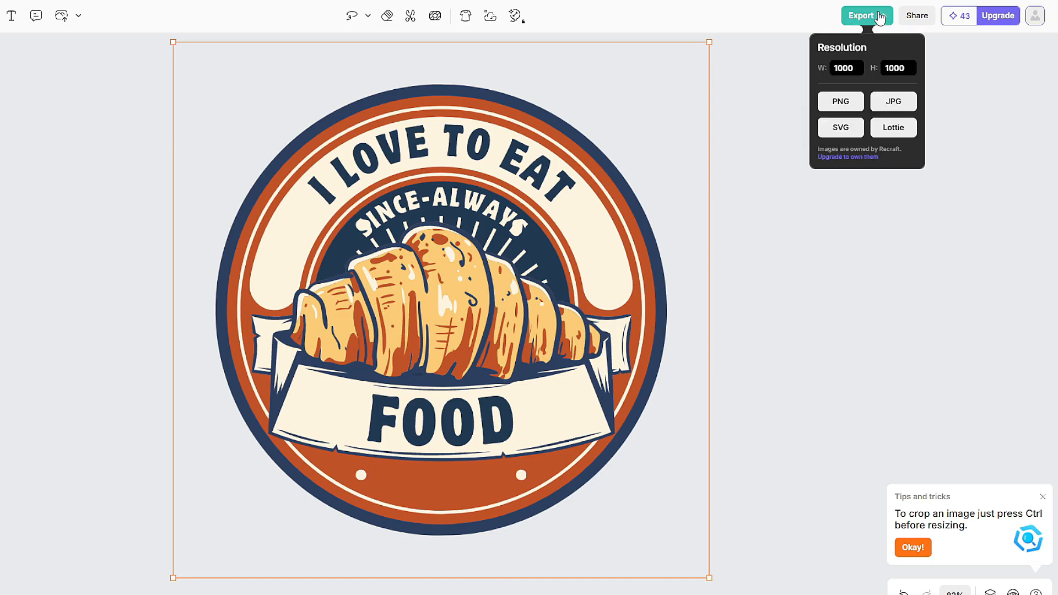
pyautogui.moveTo(874, 121)
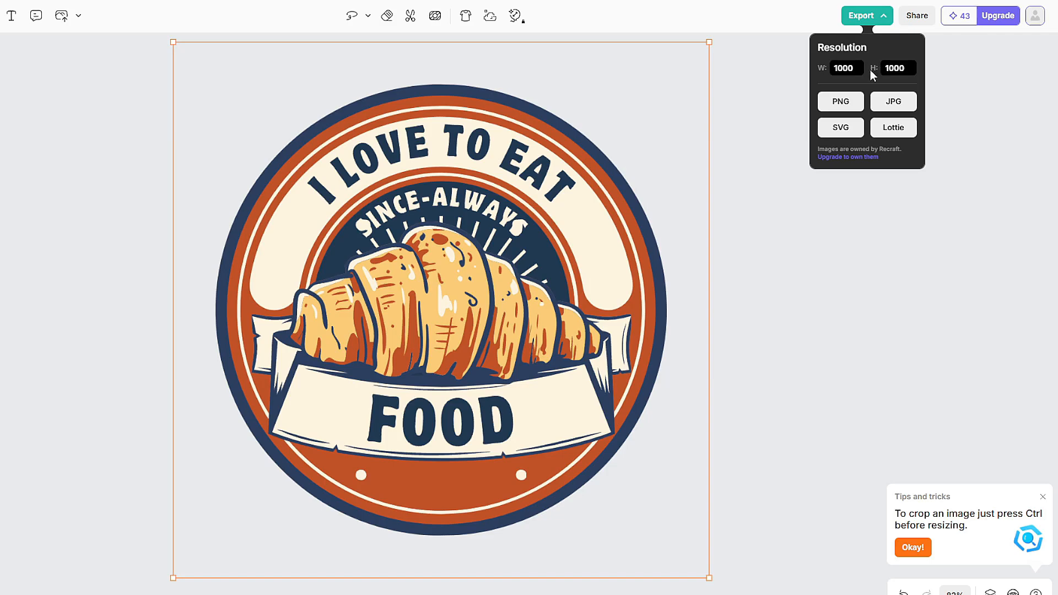
pyautogui.click(839, 127)
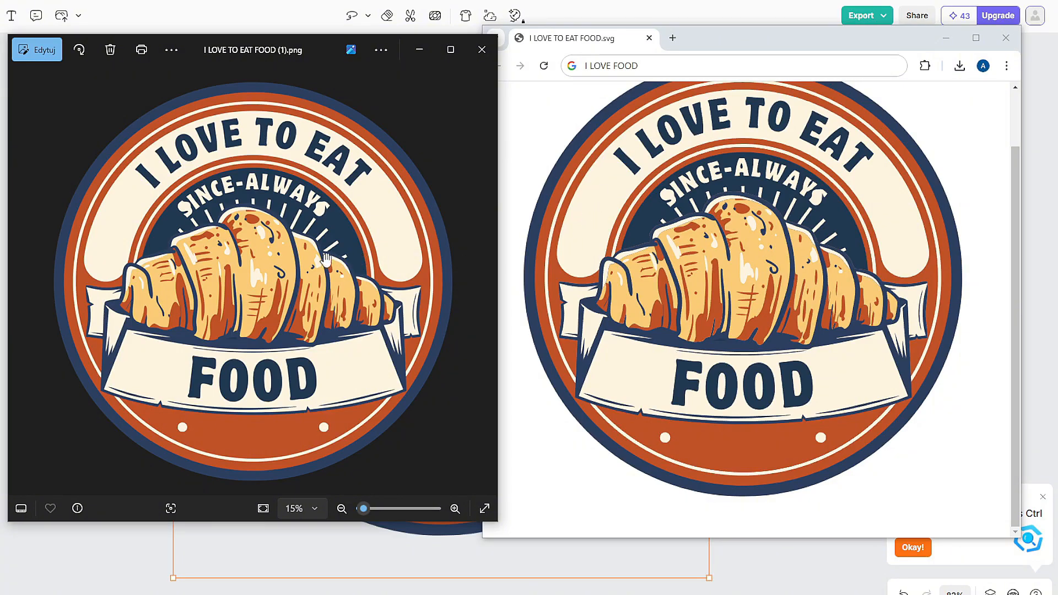
pyautogui.moveTo(284, 263)
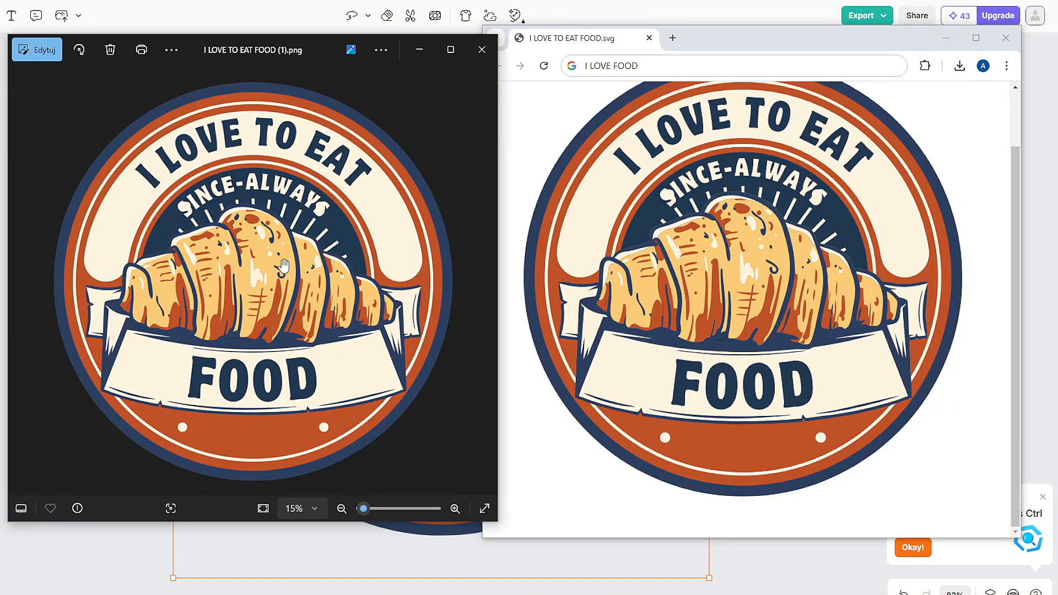
pyautogui.moveTo(287, 233)
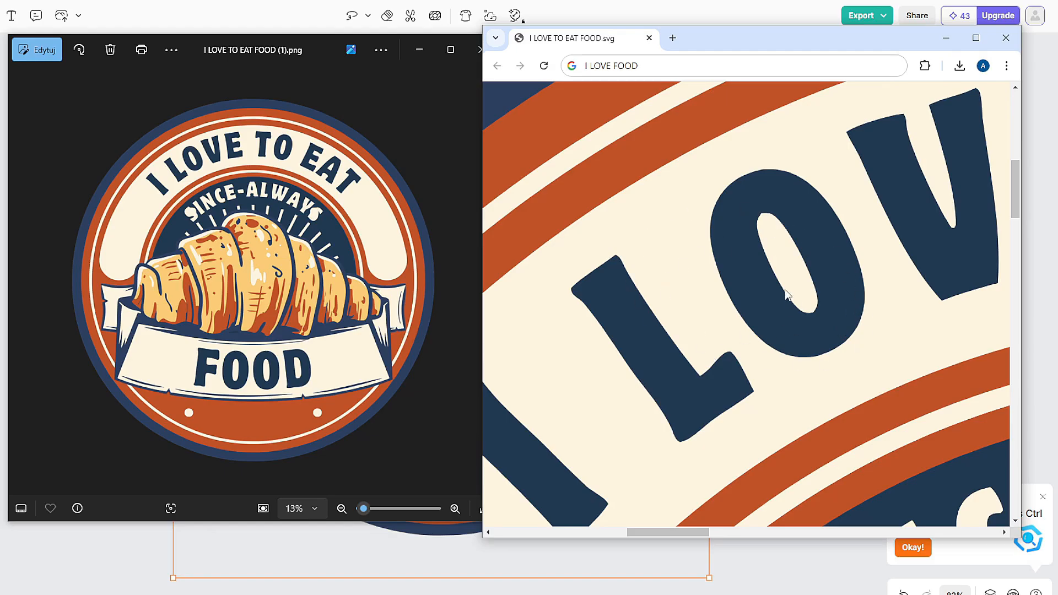
# Scroll the side-by-side PNG and SVG badge views to compare lettering sharpness.
pyautogui.scroll(3)
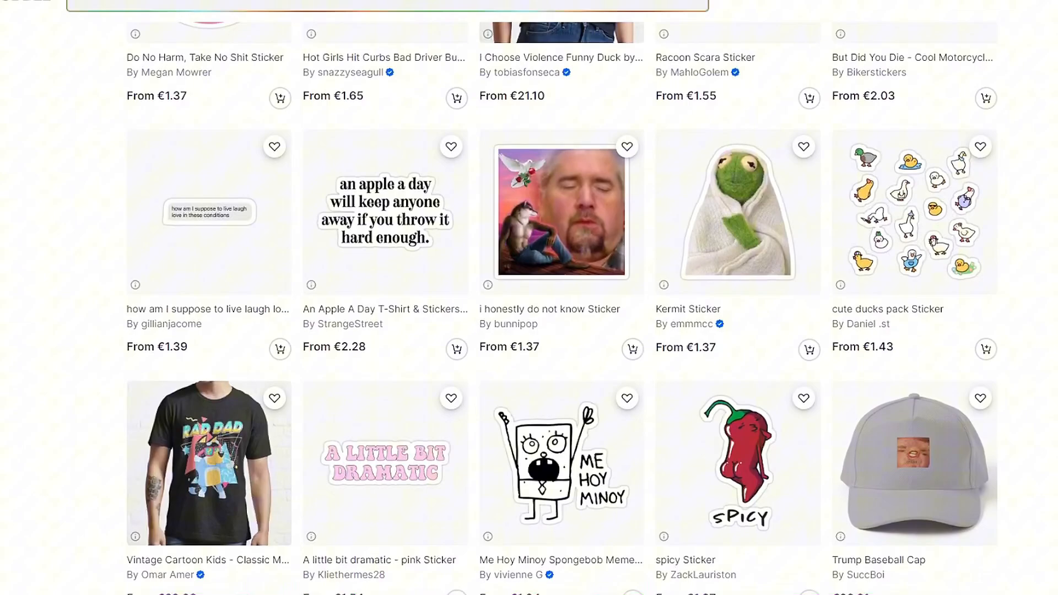
pyautogui.scroll(-3)
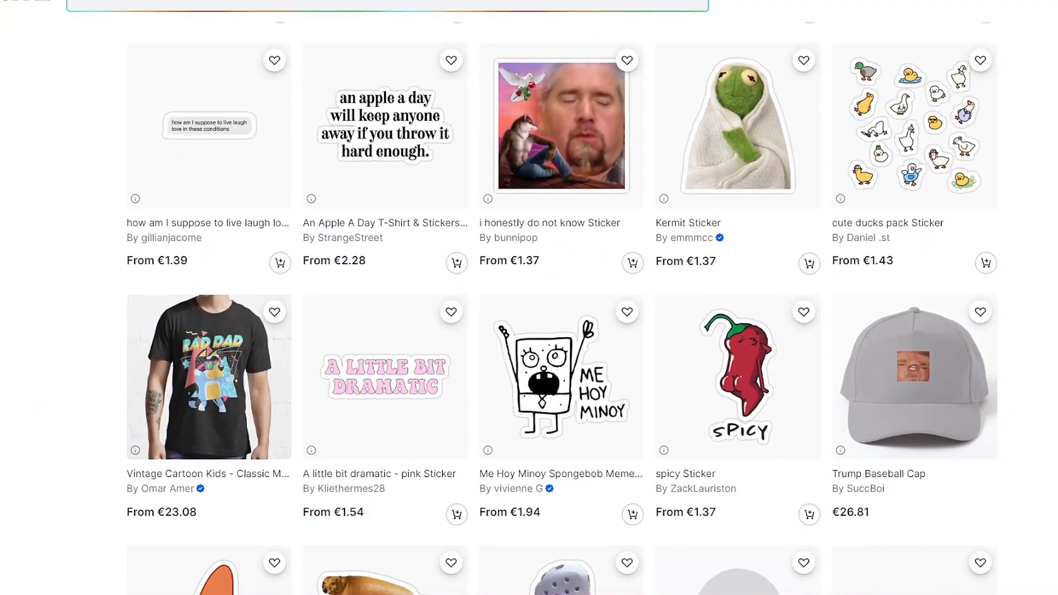
pyautogui.scroll(-3)
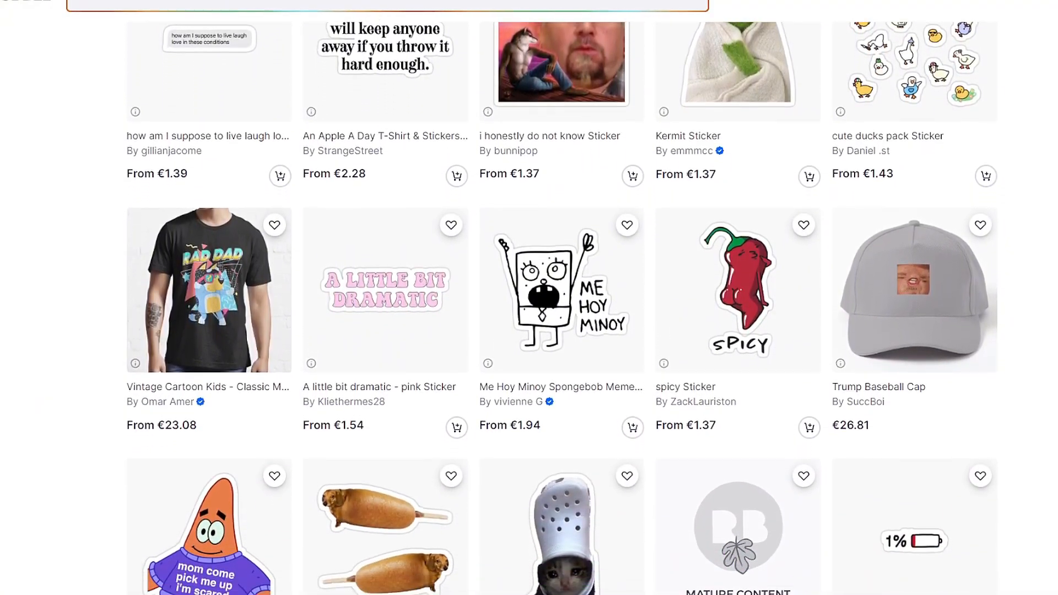
pyautogui.scroll(-3)
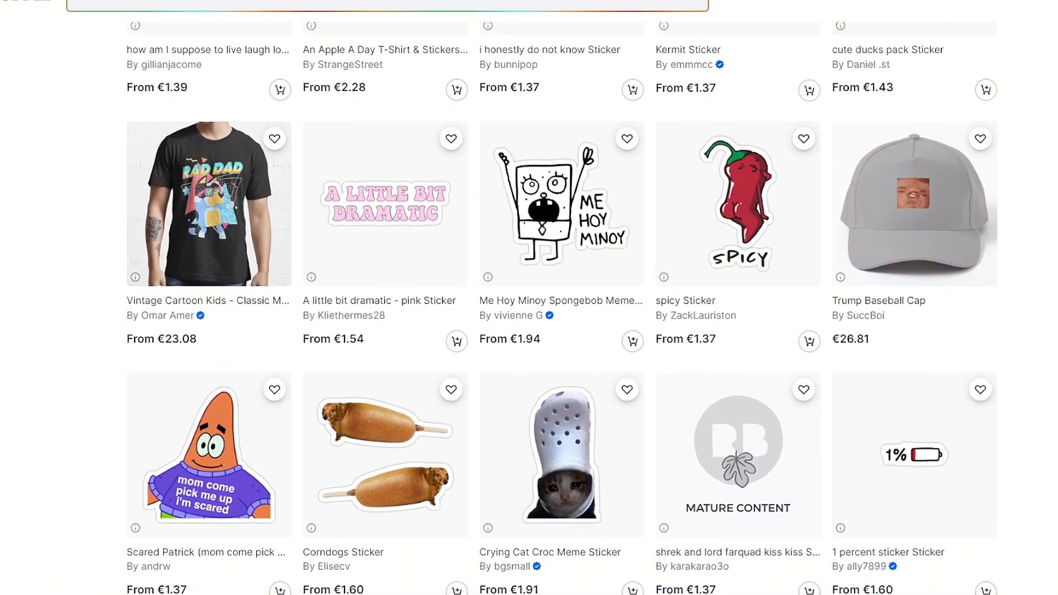
pyautogui.scroll(-3)
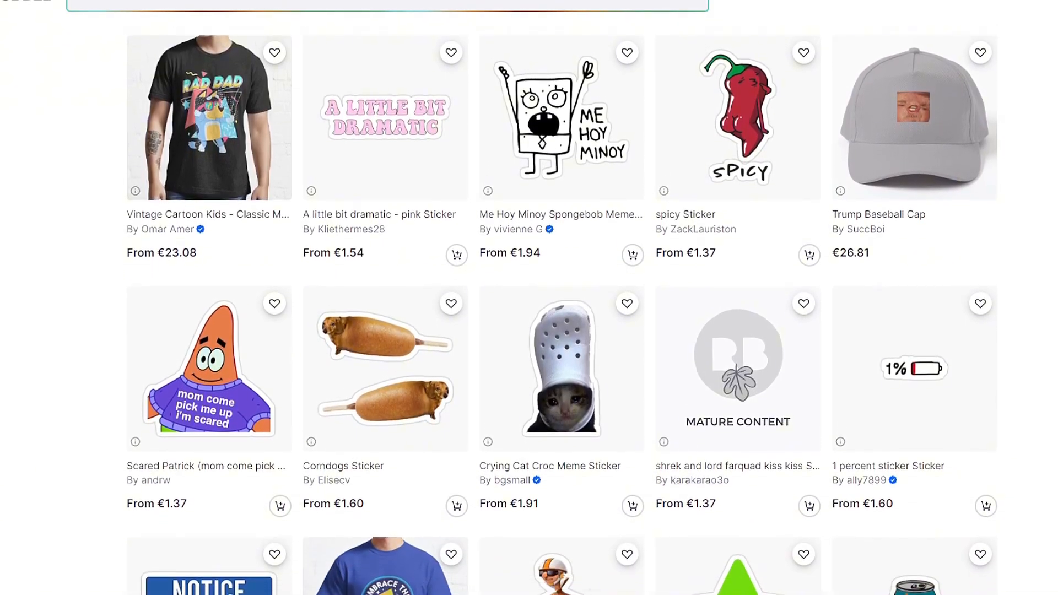
pyautogui.scroll(-3)
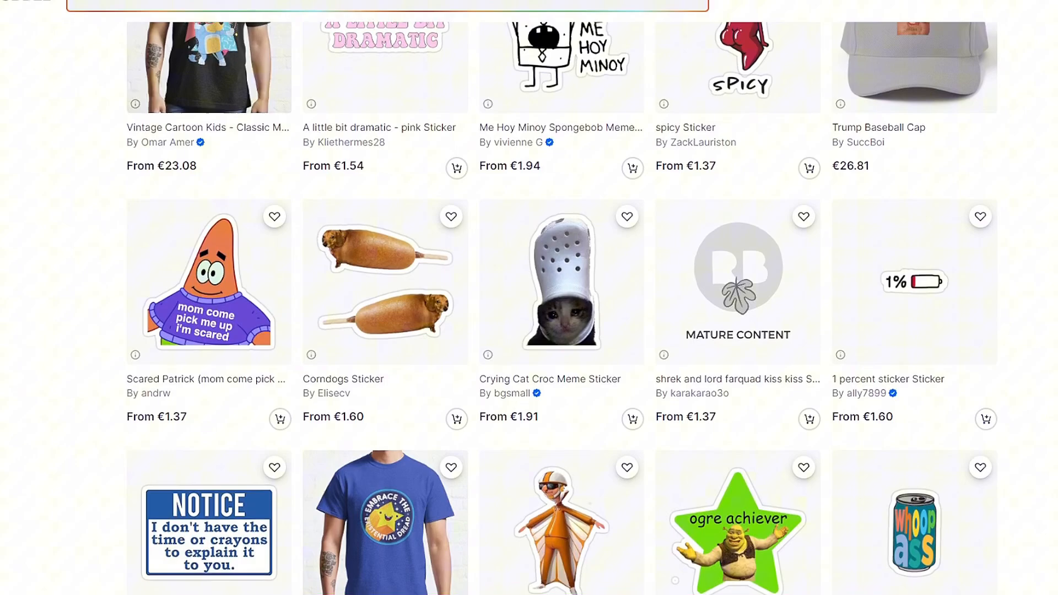
pyautogui.scroll(-3)
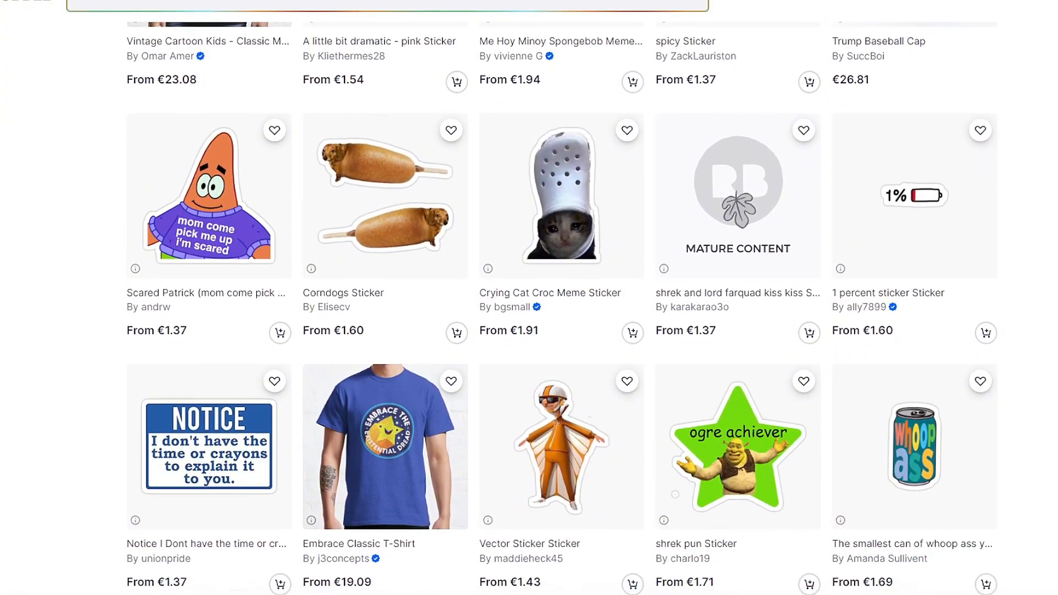
pyautogui.scroll(-3)
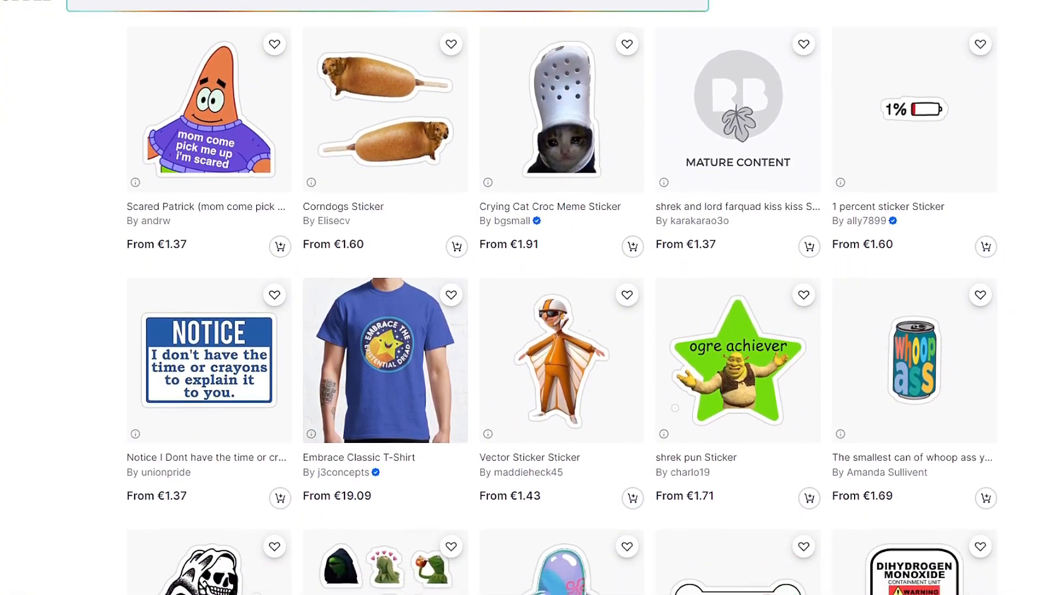
pyautogui.scroll(-3)
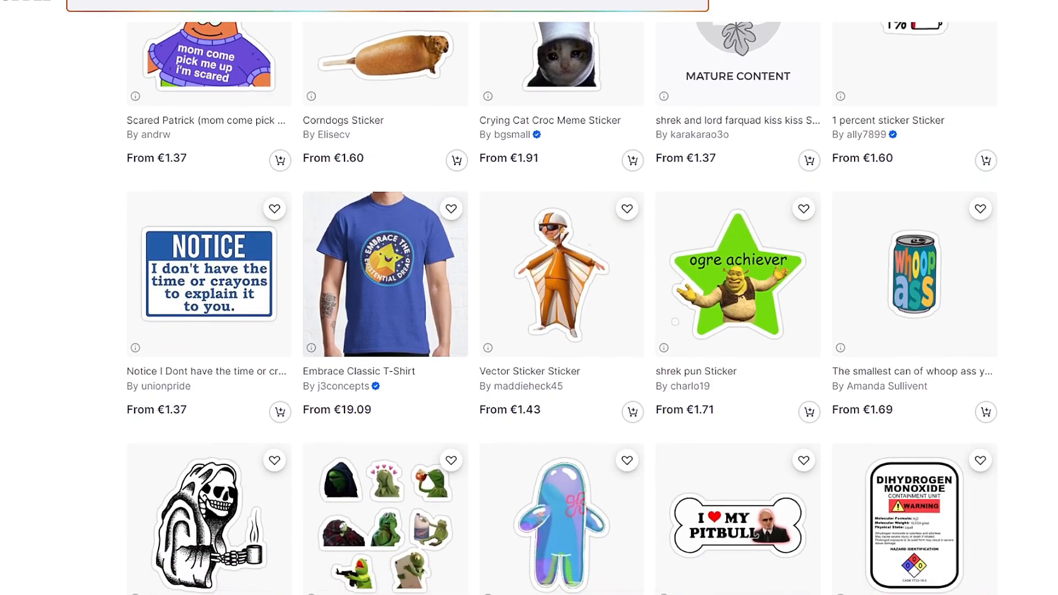
pyautogui.scroll(-3)
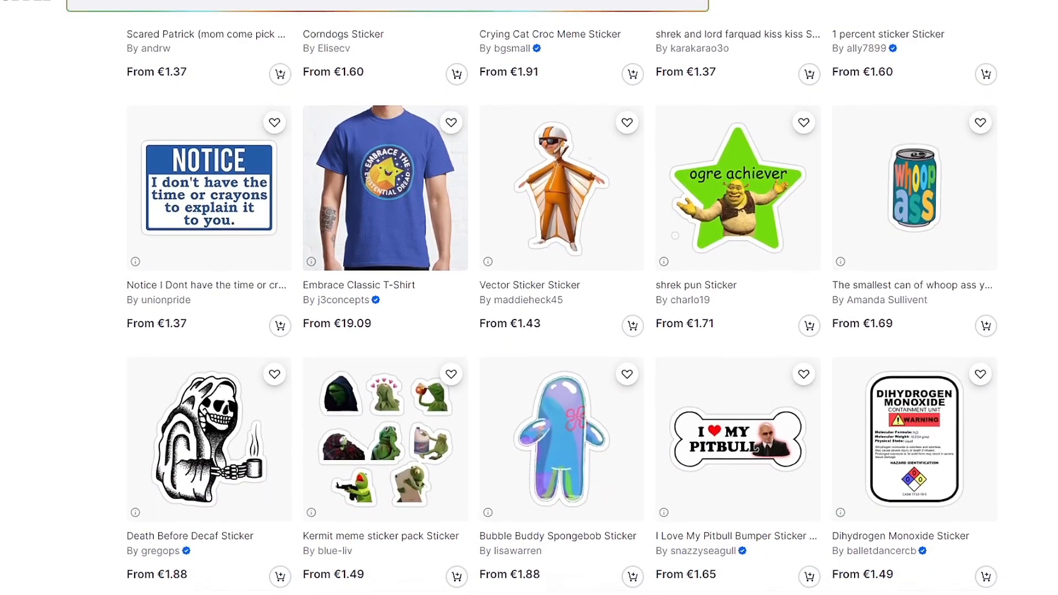
pyautogui.scroll(-3)
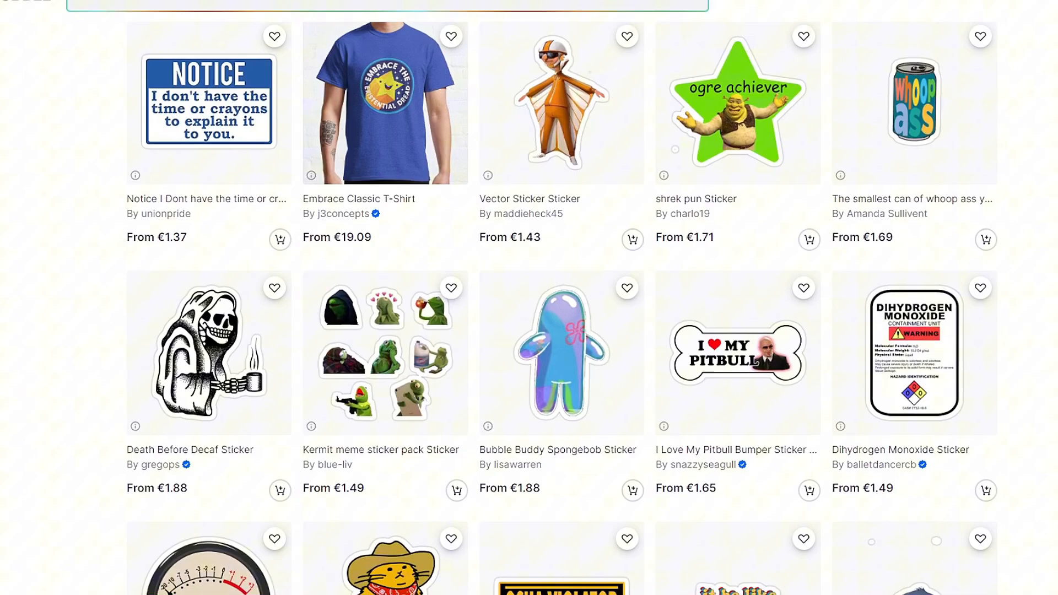
pyautogui.scroll(-3)
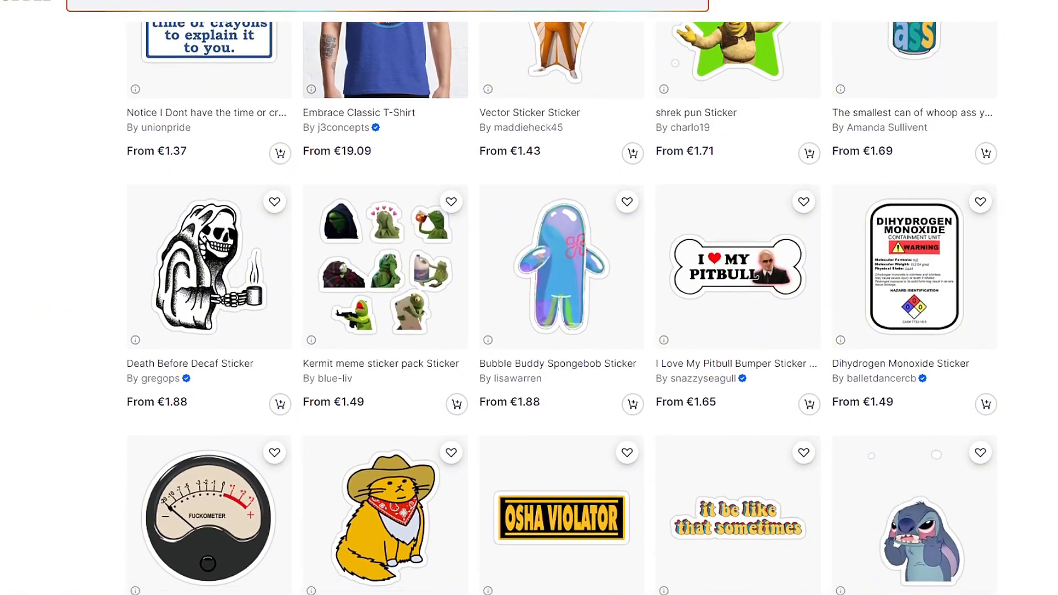
pyautogui.scroll(-3)
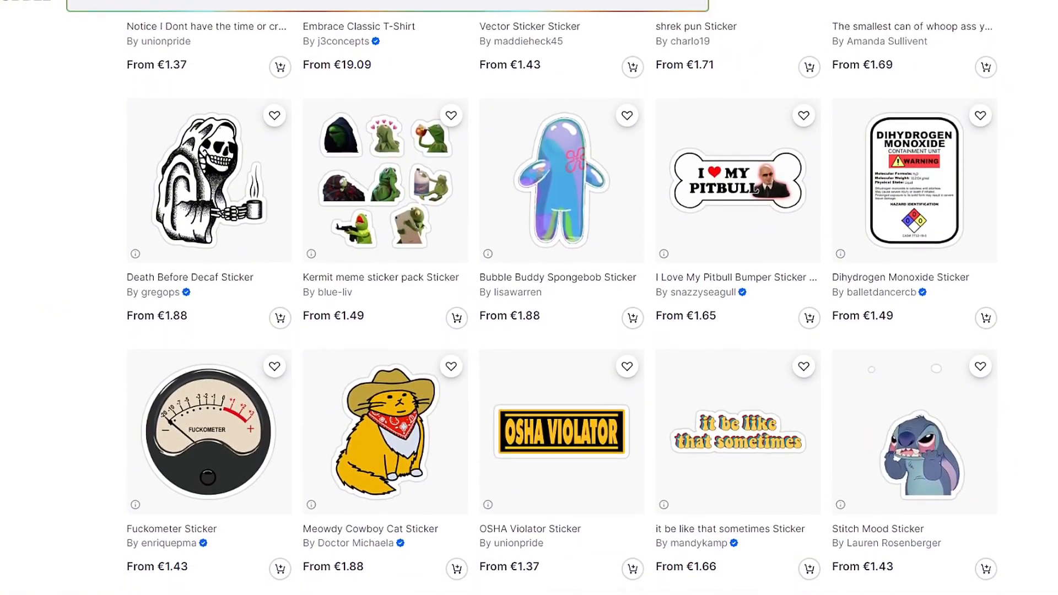
pyautogui.scroll(-3)
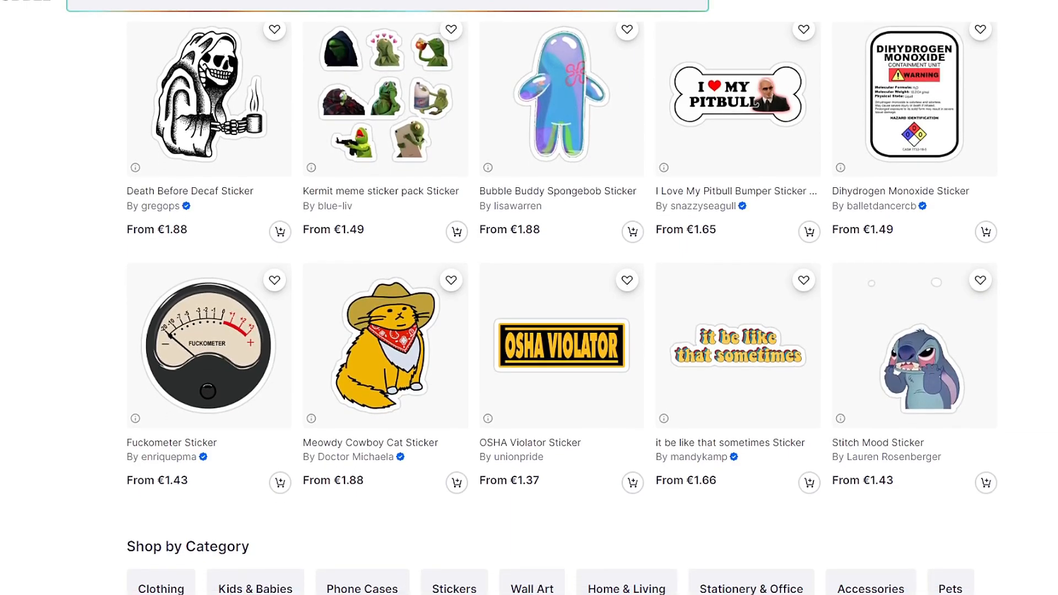
pyautogui.scroll(-3)
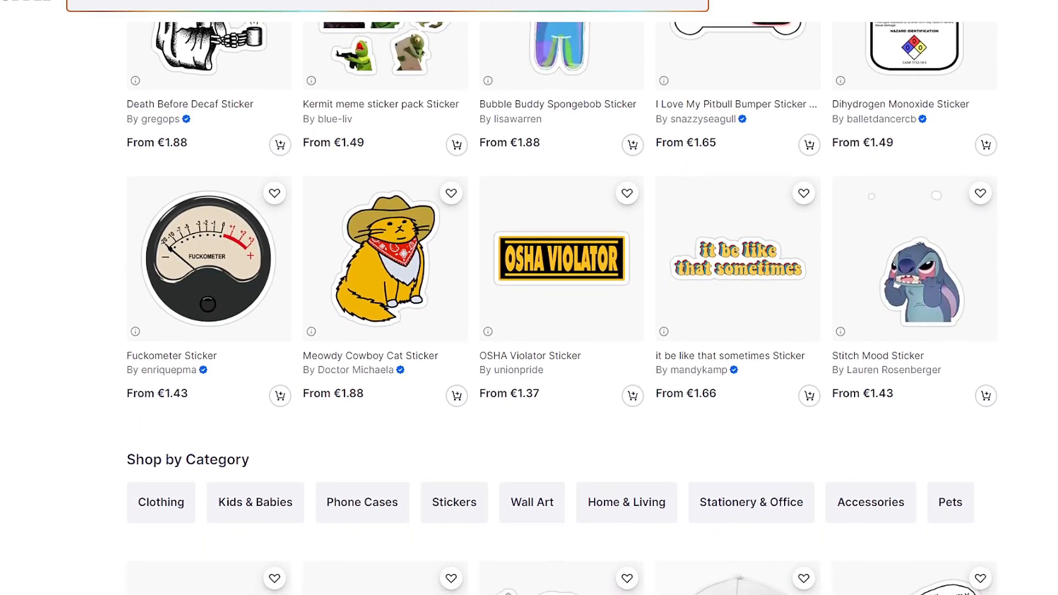
pyautogui.scroll(-3)
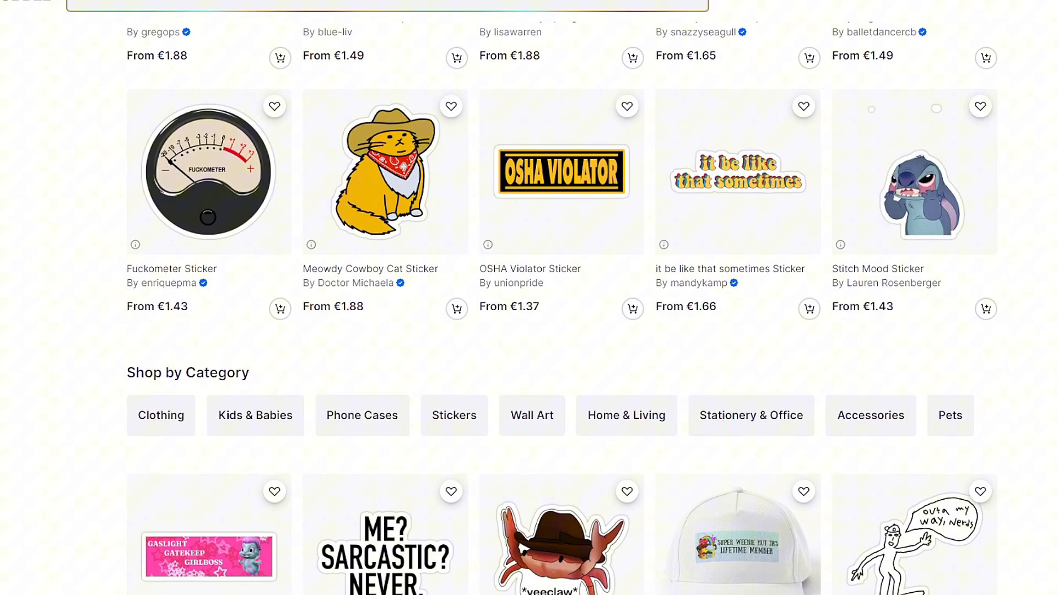
pyautogui.scroll(-3)
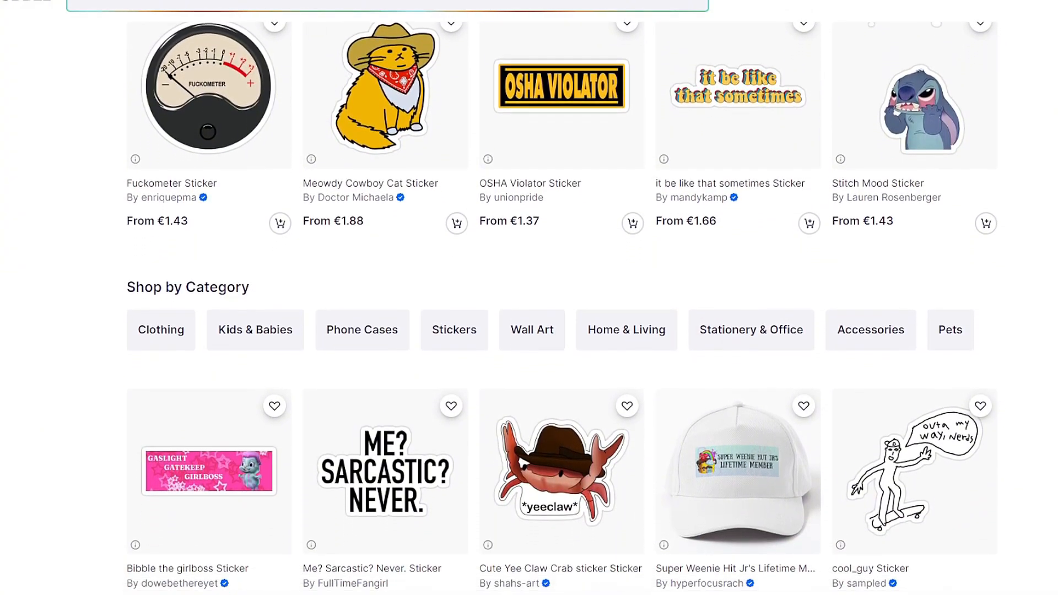
pyautogui.scroll(-3)
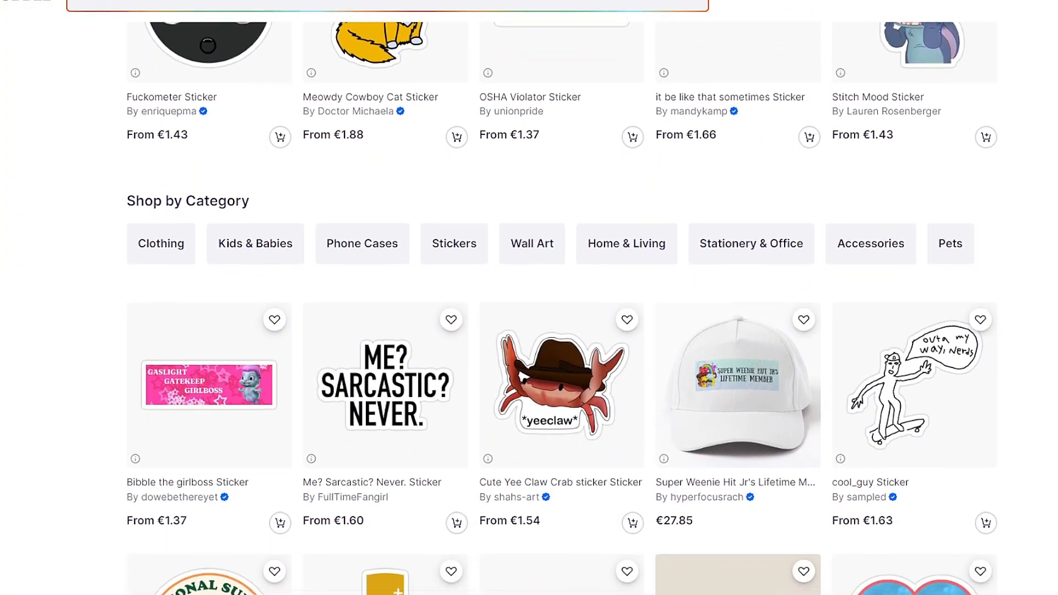
pyautogui.scroll(-3)
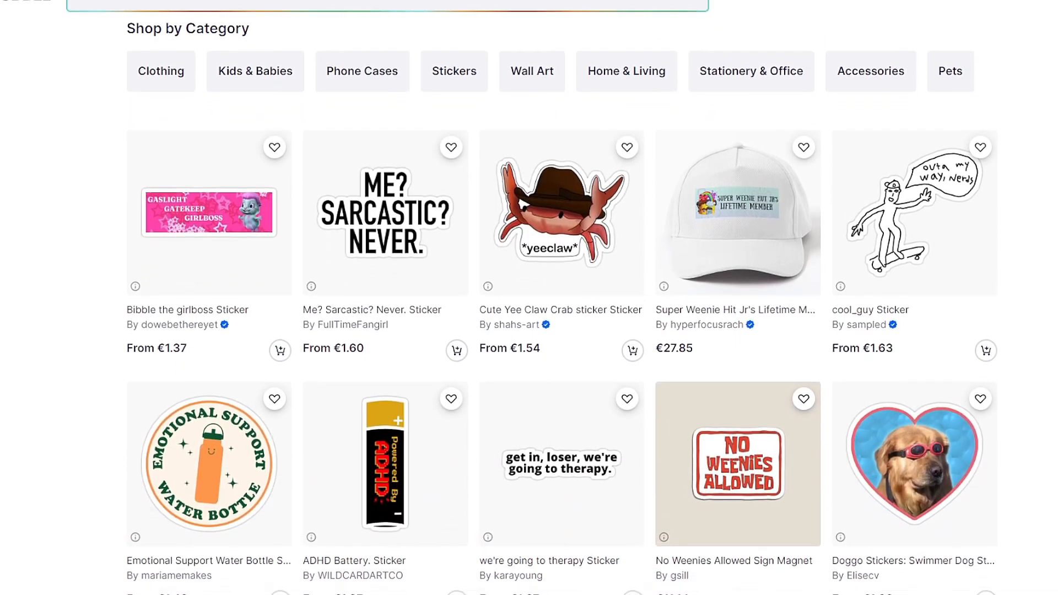
pyautogui.scroll(-3)
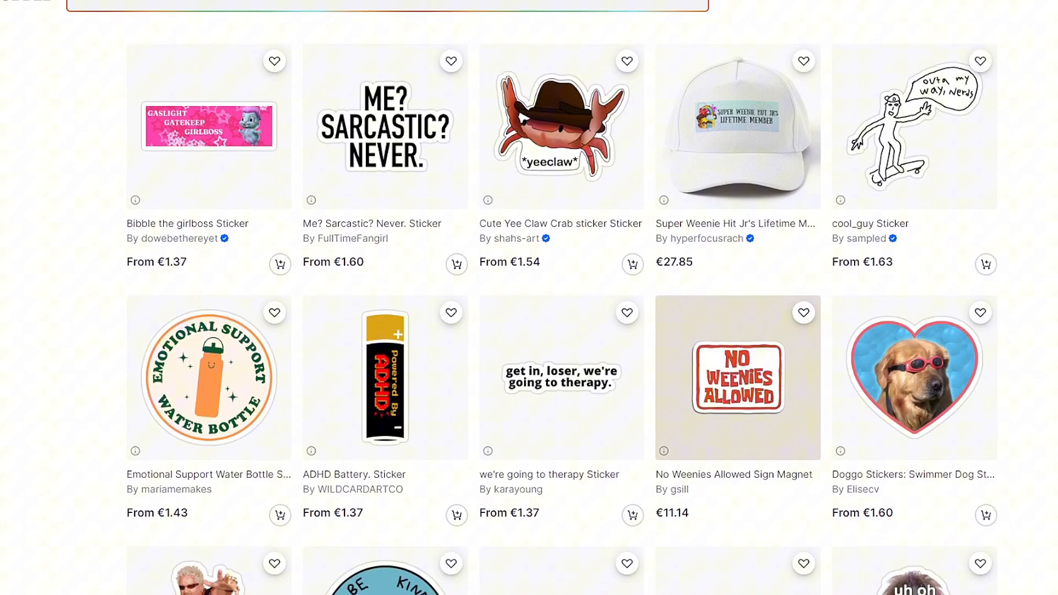
pyautogui.scroll(-3)
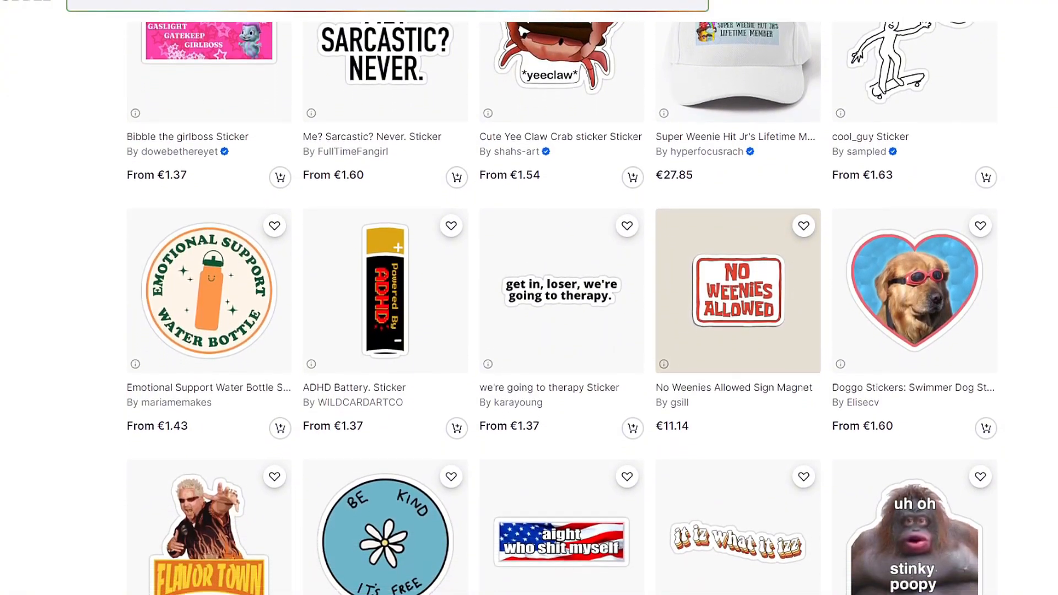
pyautogui.scroll(-3)
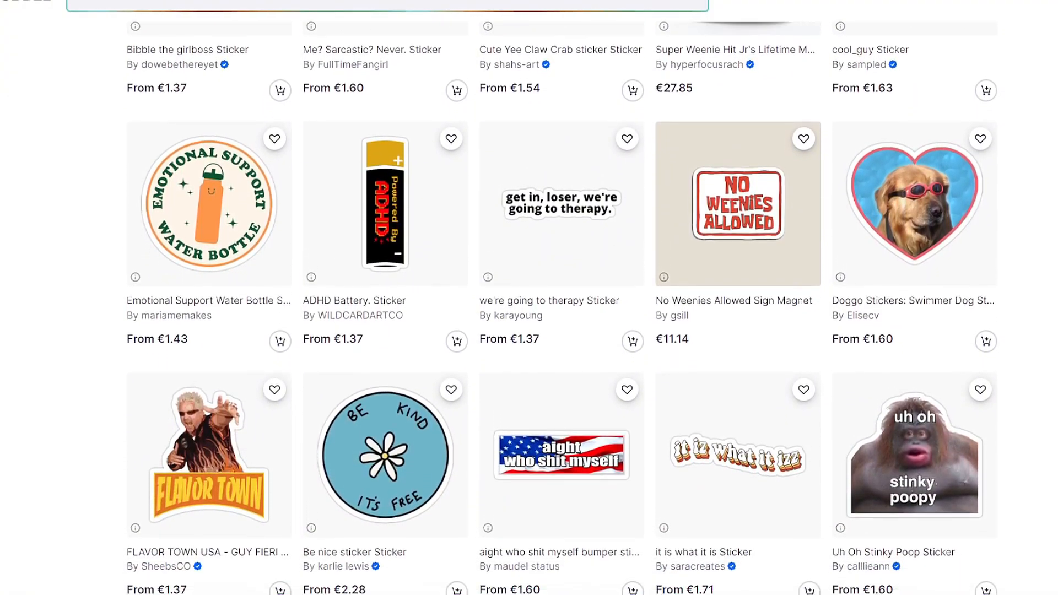
pyautogui.scroll(-3)
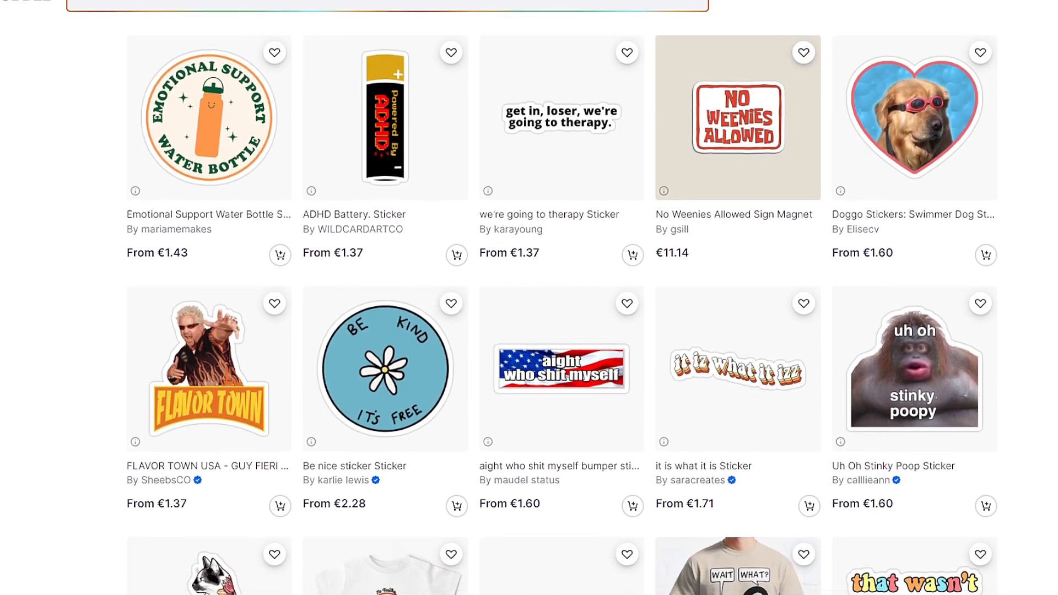
pyautogui.scroll(-3)
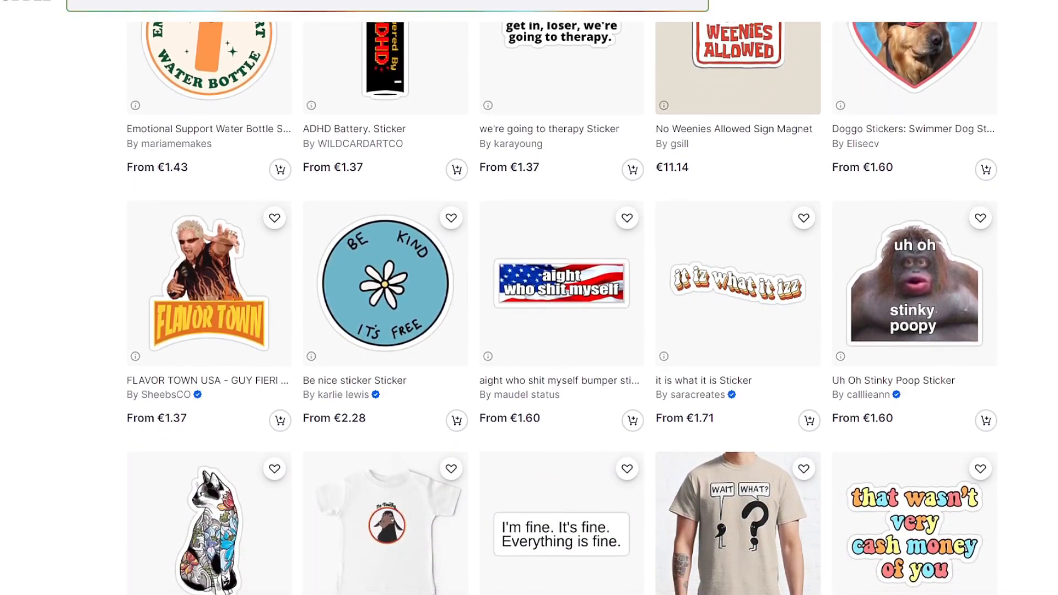